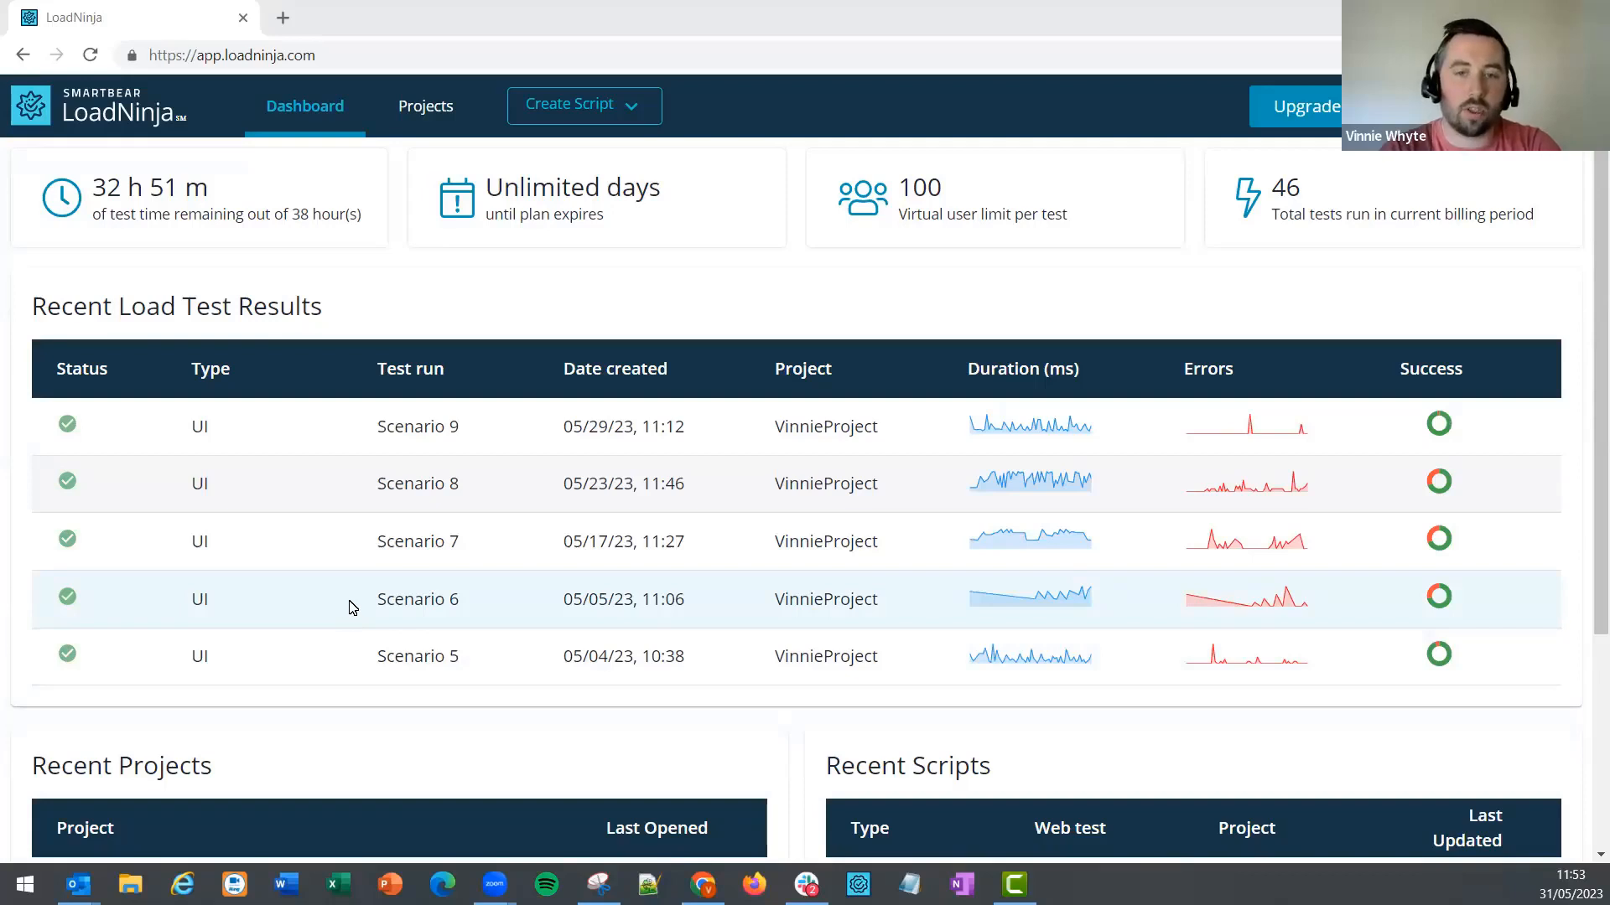
pyautogui.moveTo(381, 571)
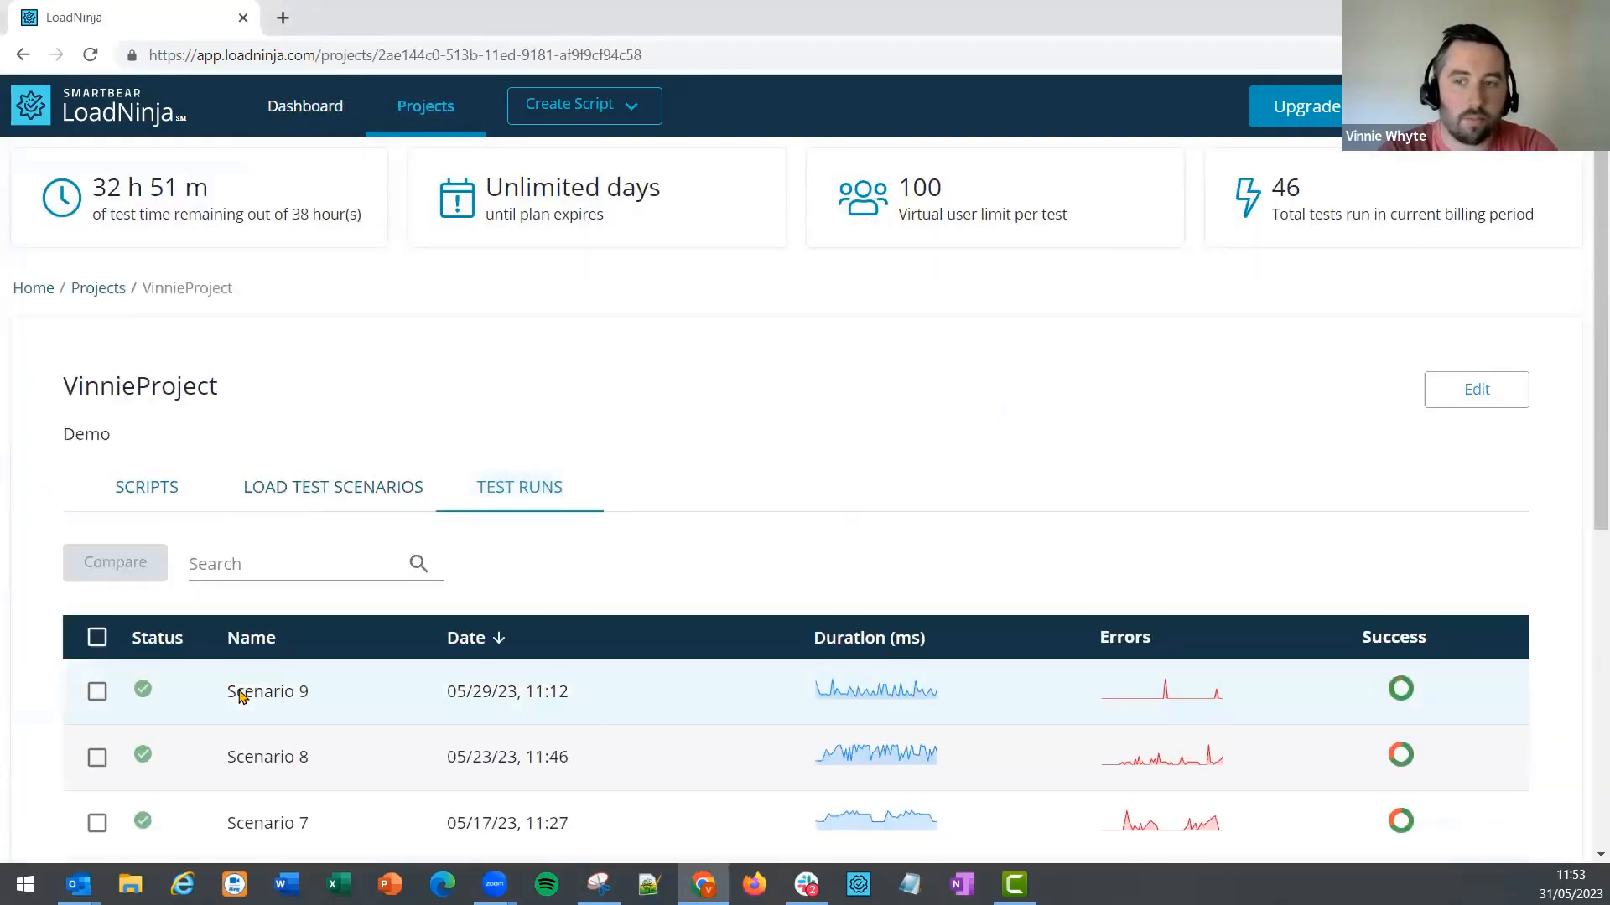
# Open the Scenario 9 run results and choose Custom Report from the Download Report options.
pyautogui.click(266, 691)
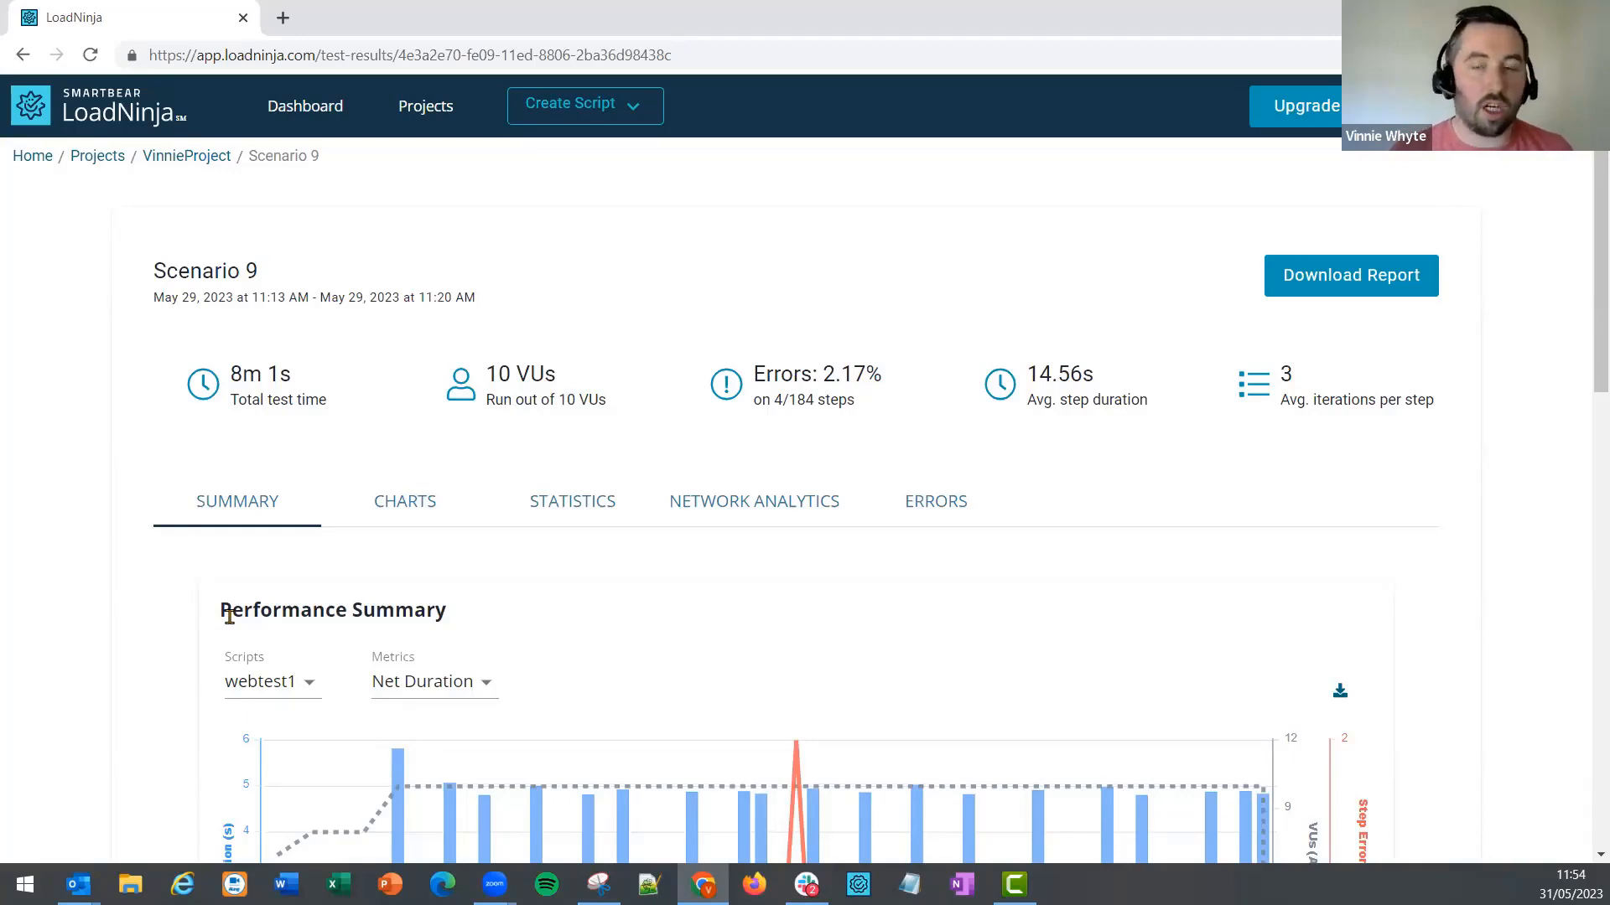
pyautogui.moveTo(1351, 275)
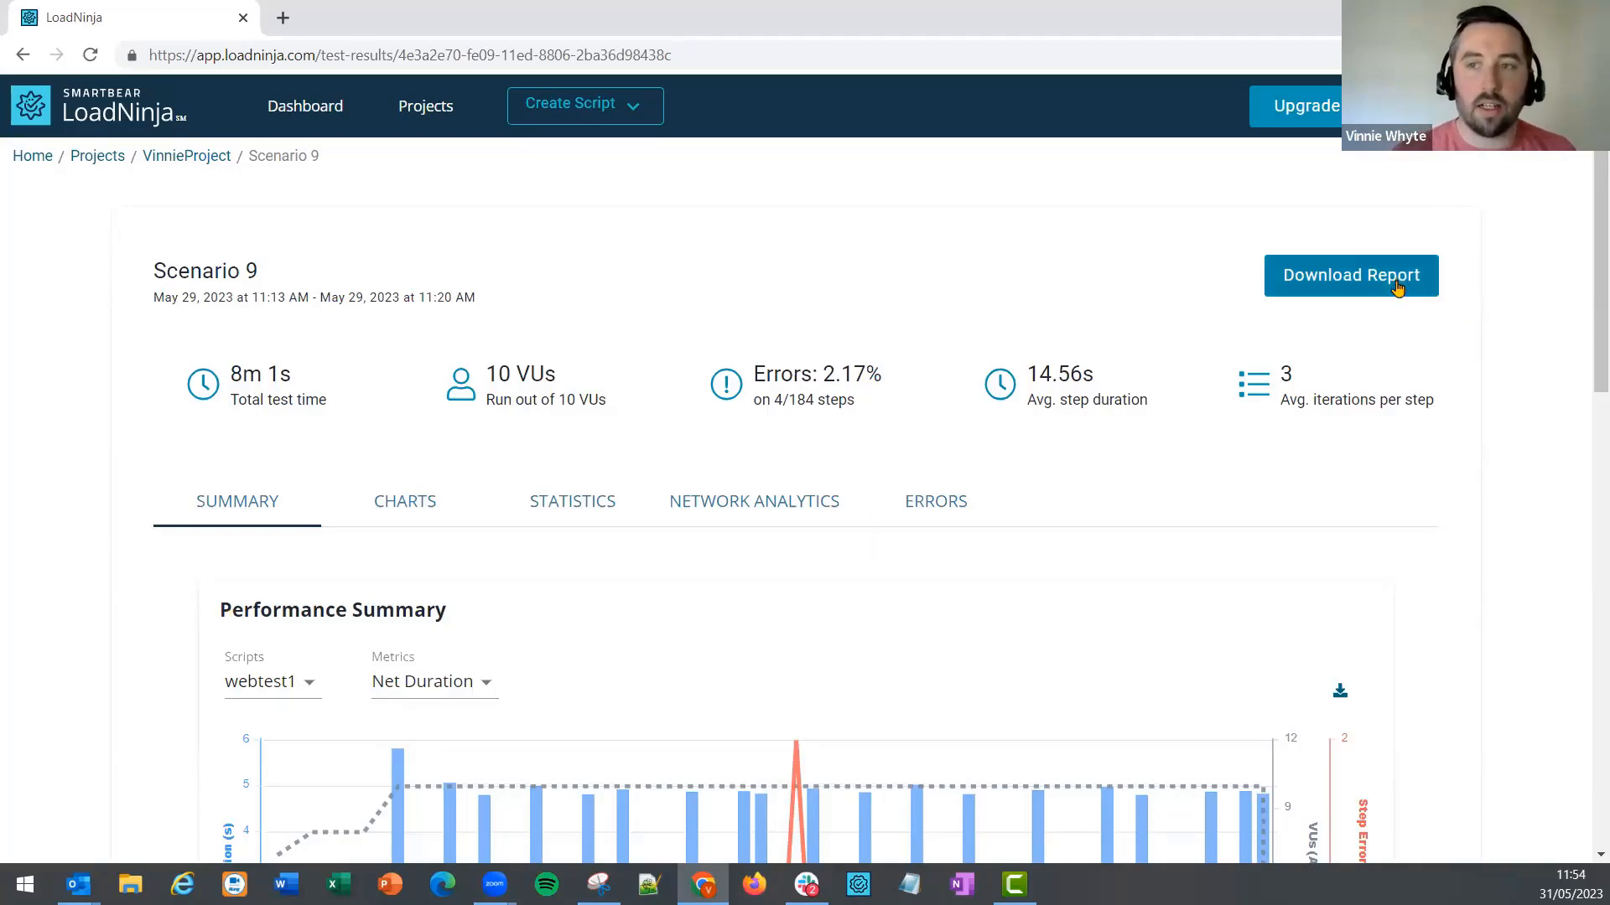
pyautogui.click(1351, 275)
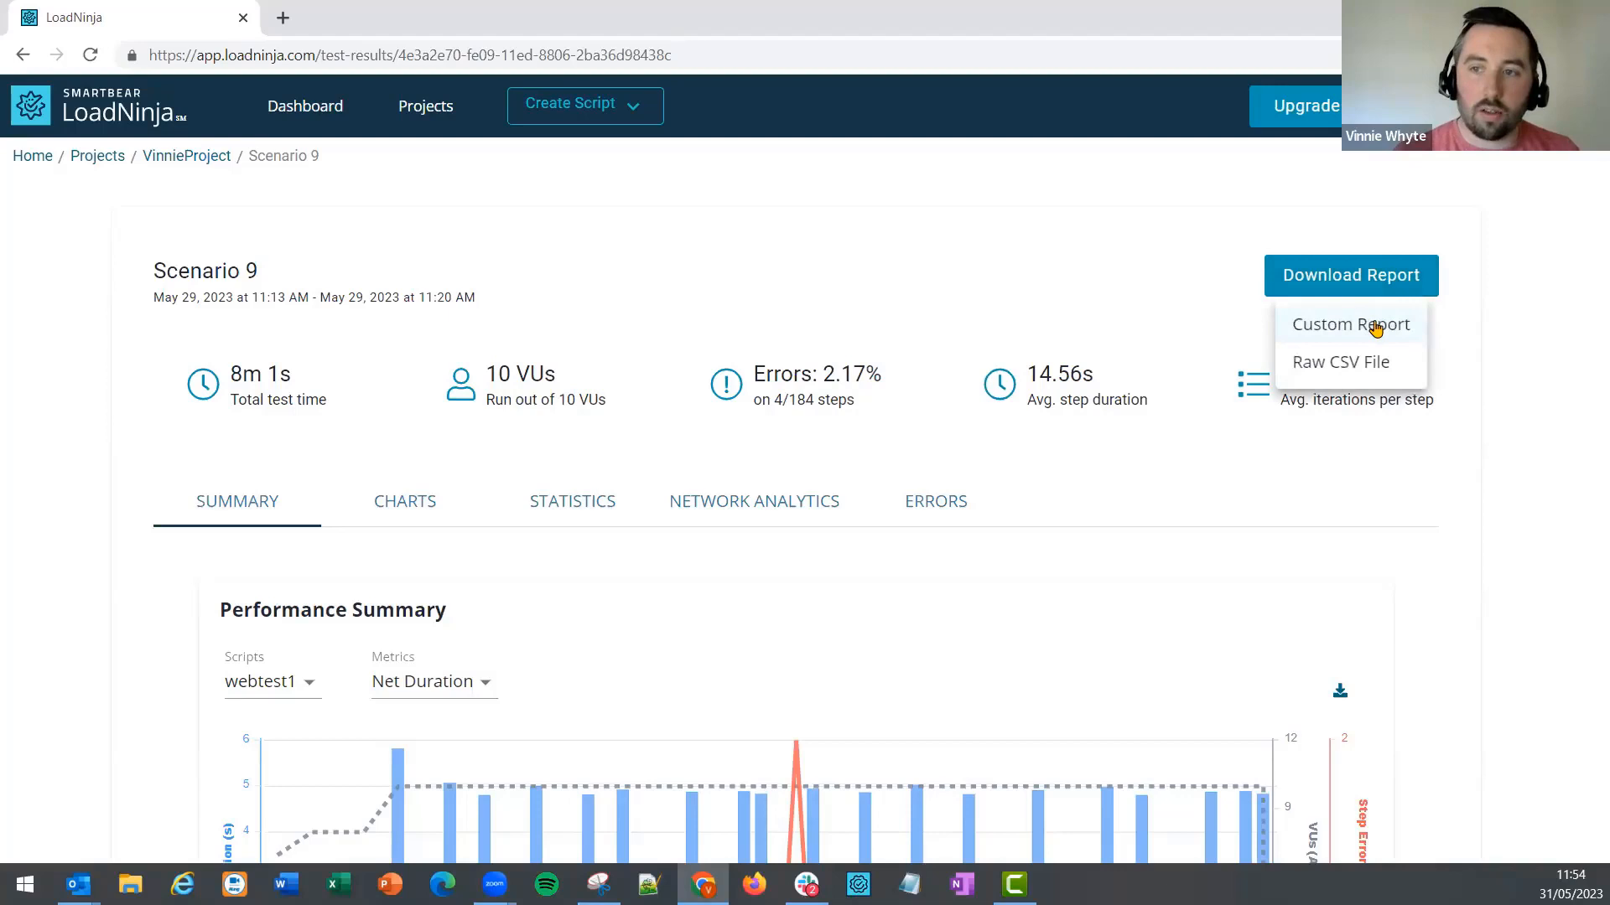
pyautogui.click(1350, 324)
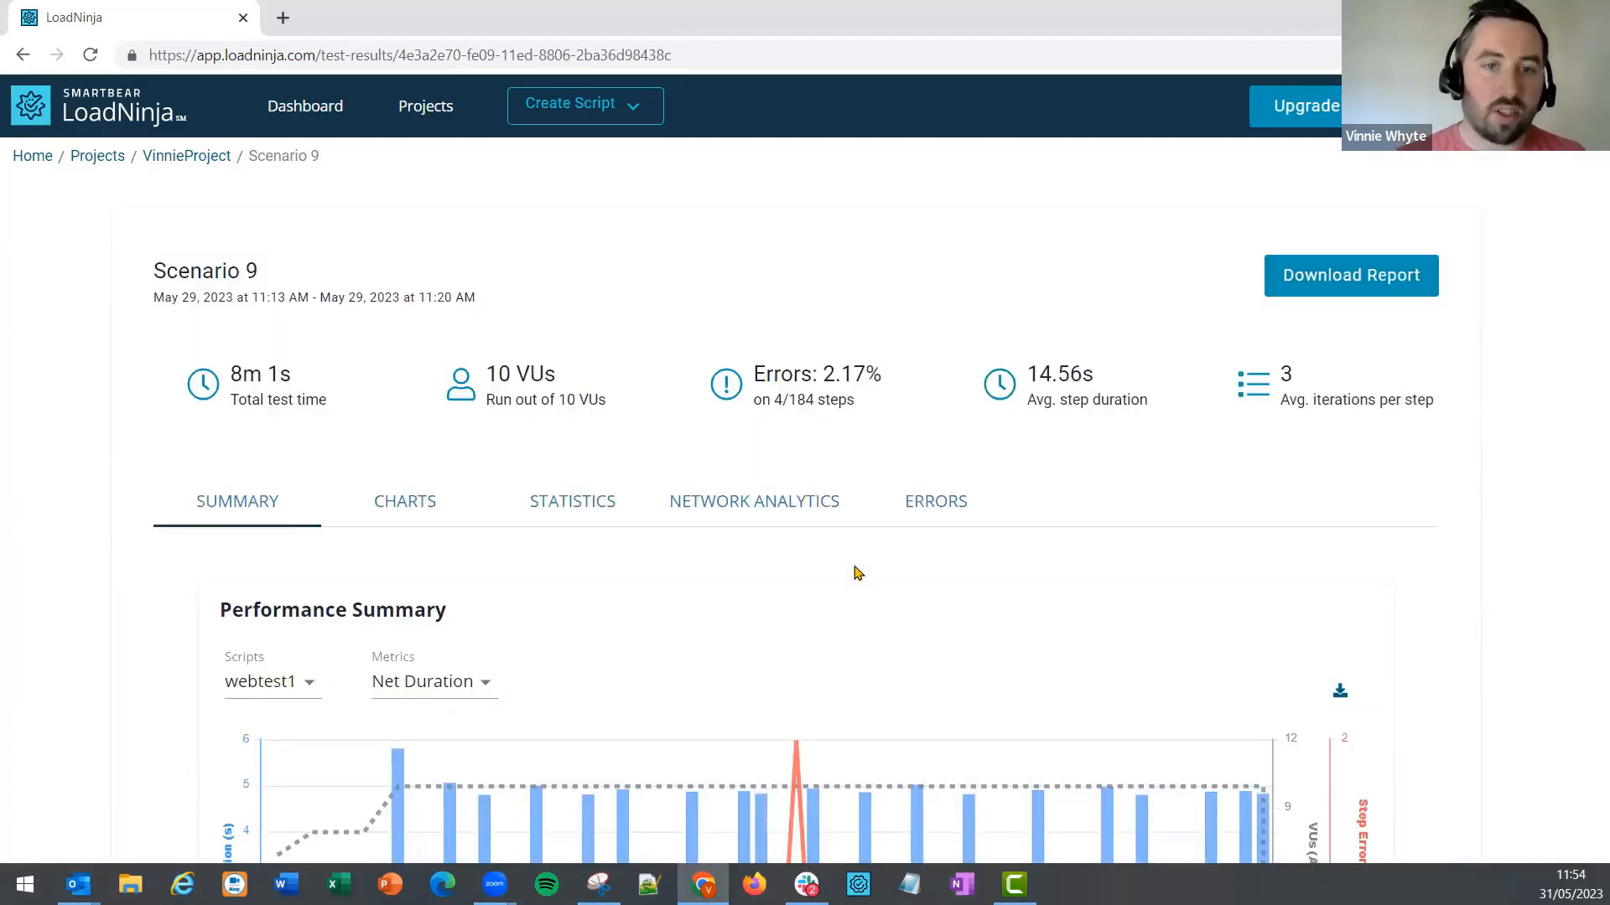
pyautogui.click(1350, 275)
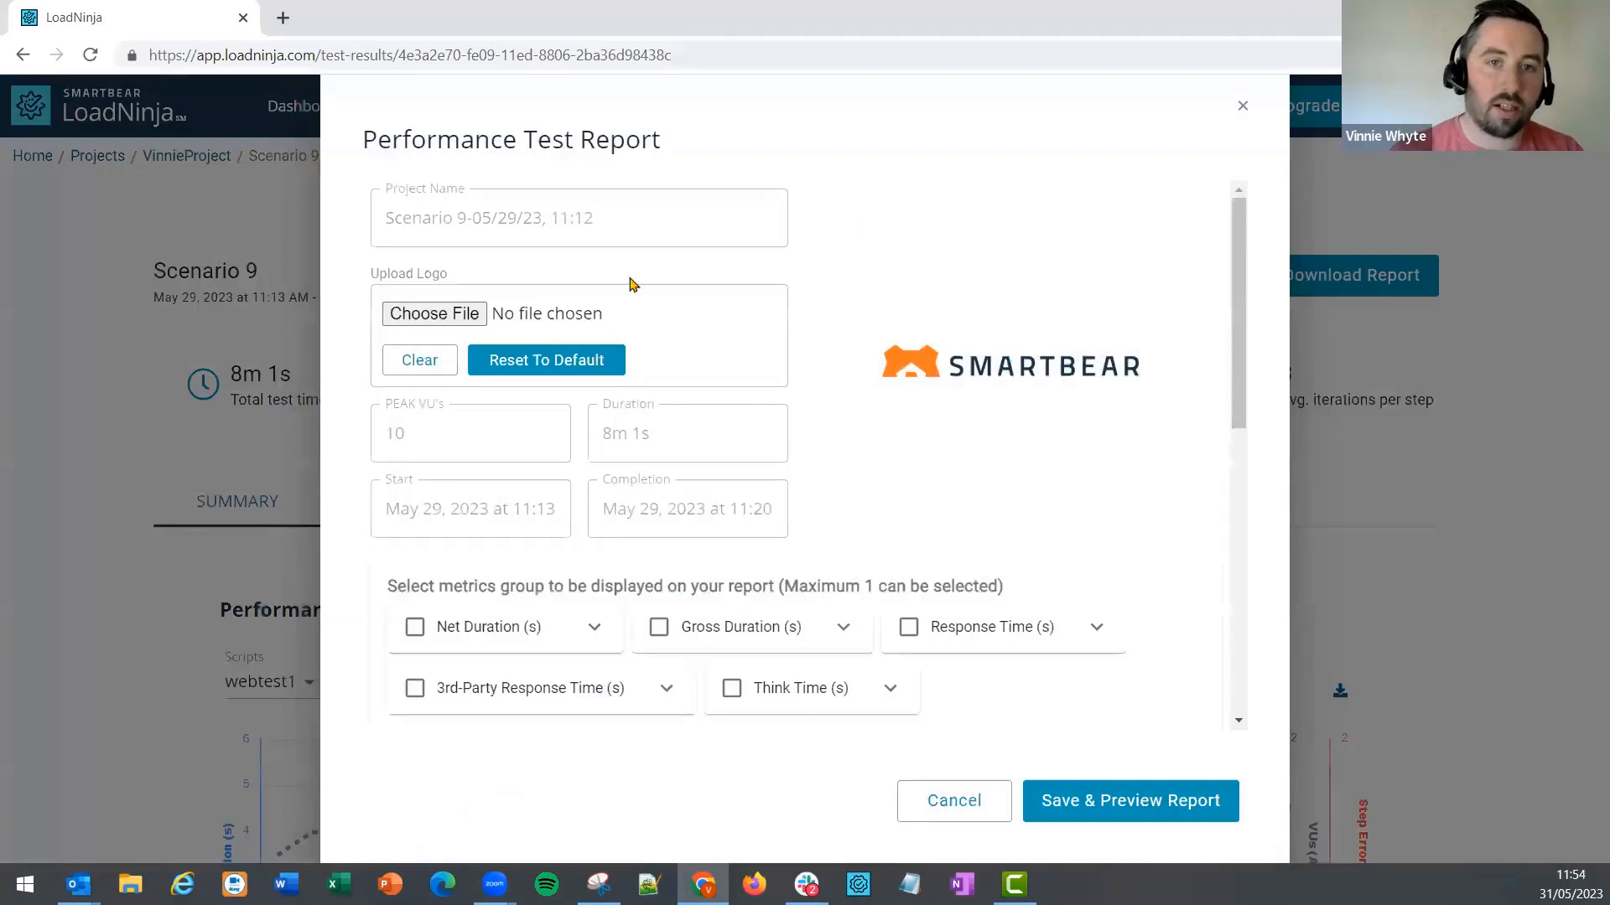
pyautogui.moveTo(555, 245)
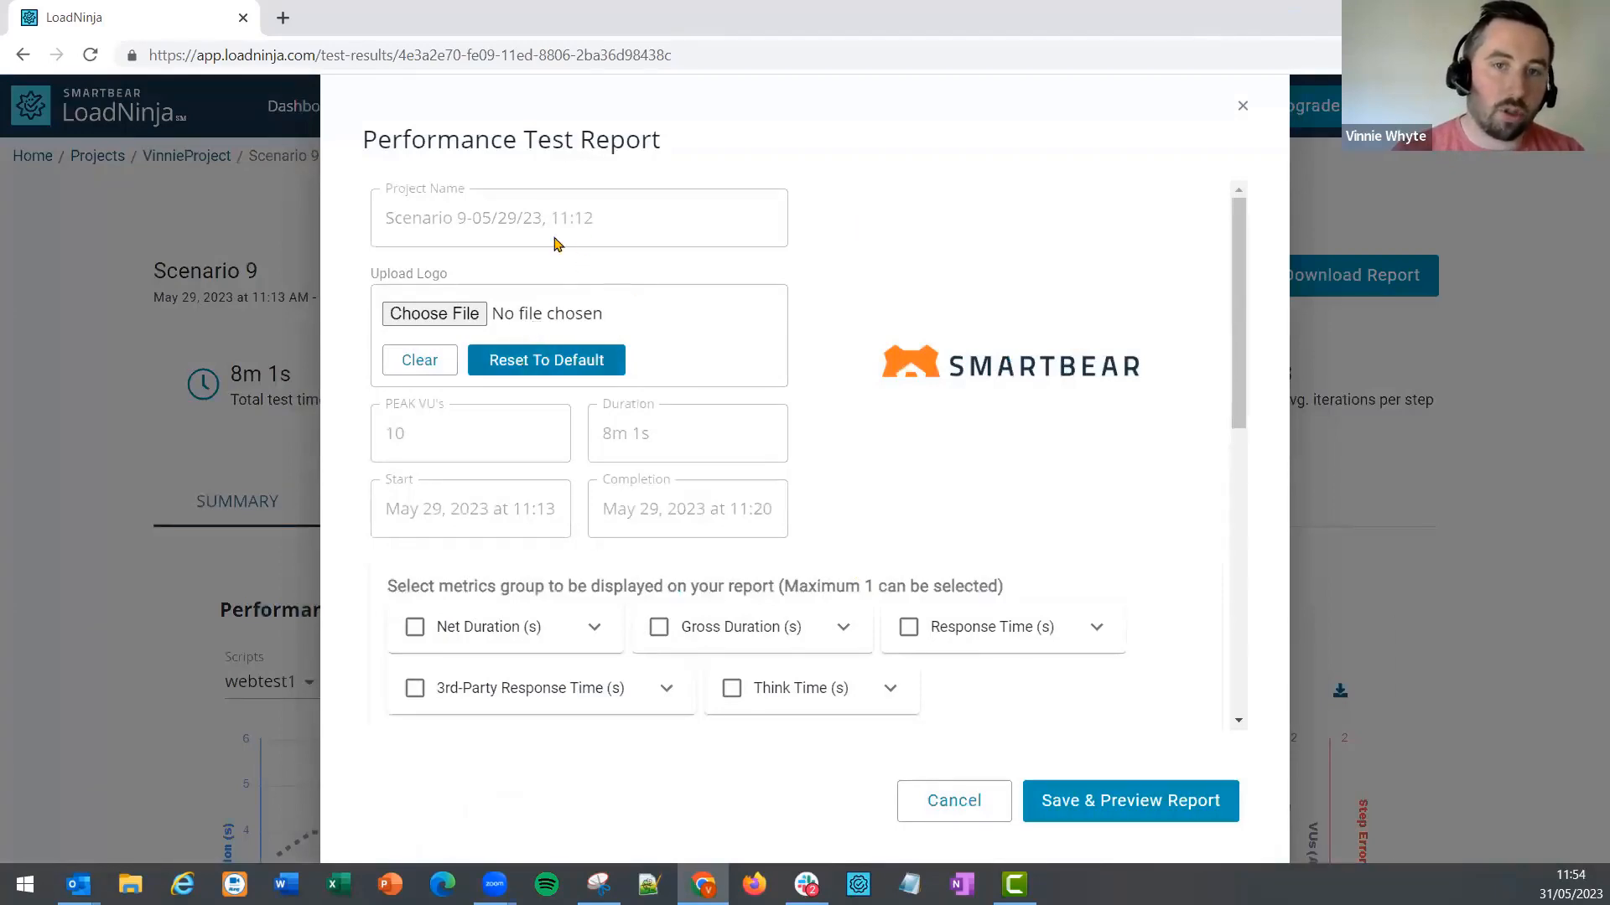
pyautogui.moveTo(589, 604)
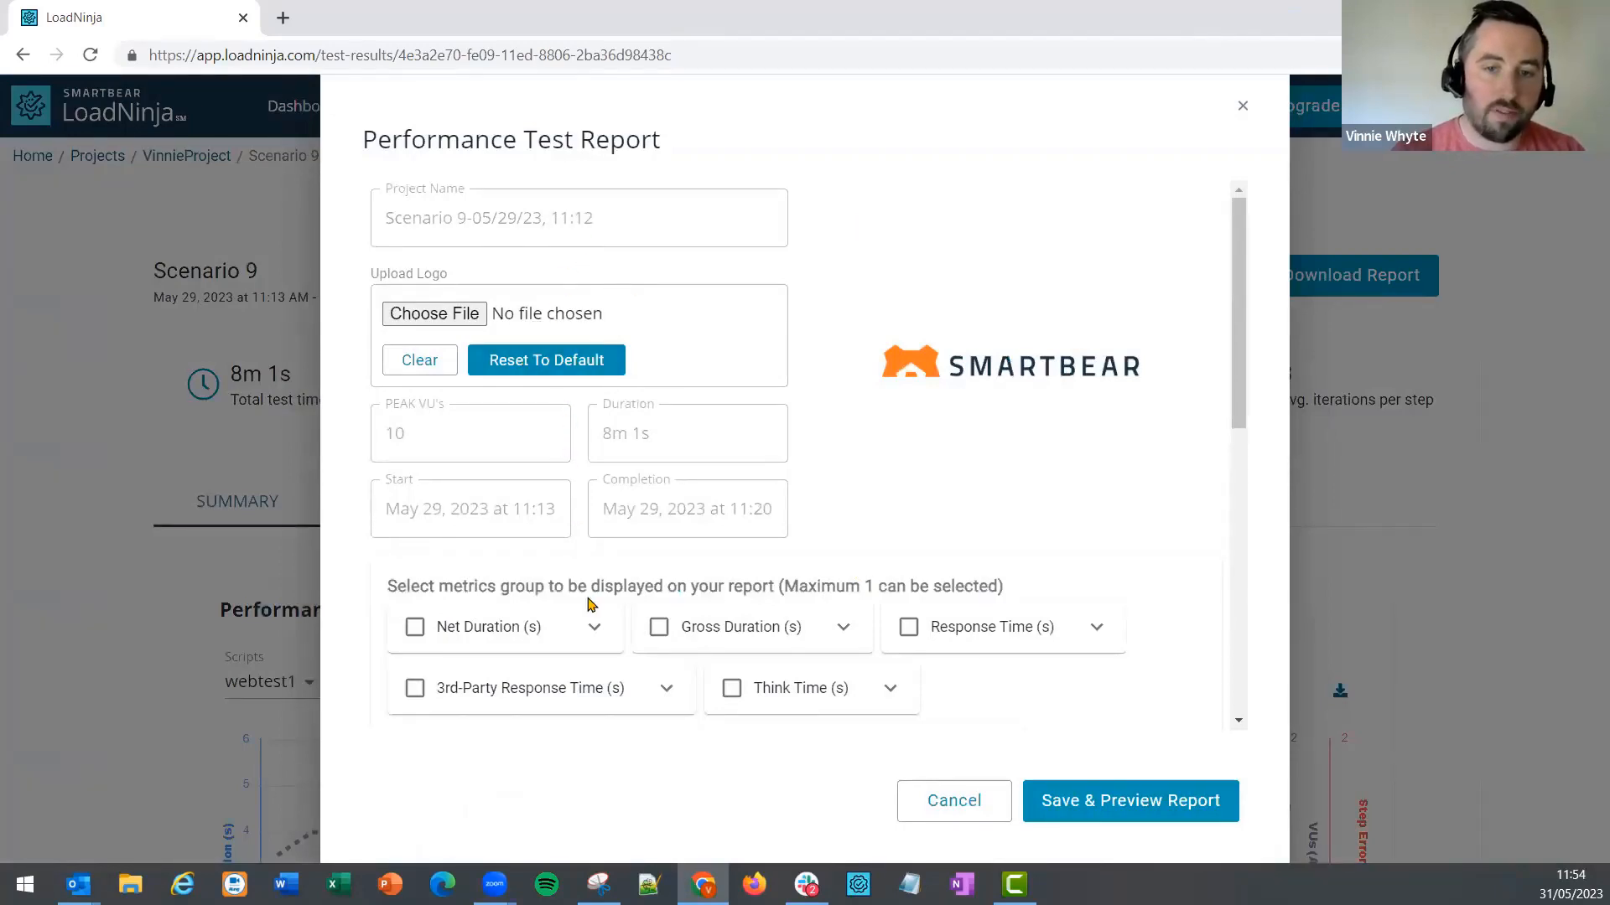
# Select the Net Duration (s) metric group and save the report to generate its preview.
pyautogui.click(414, 625)
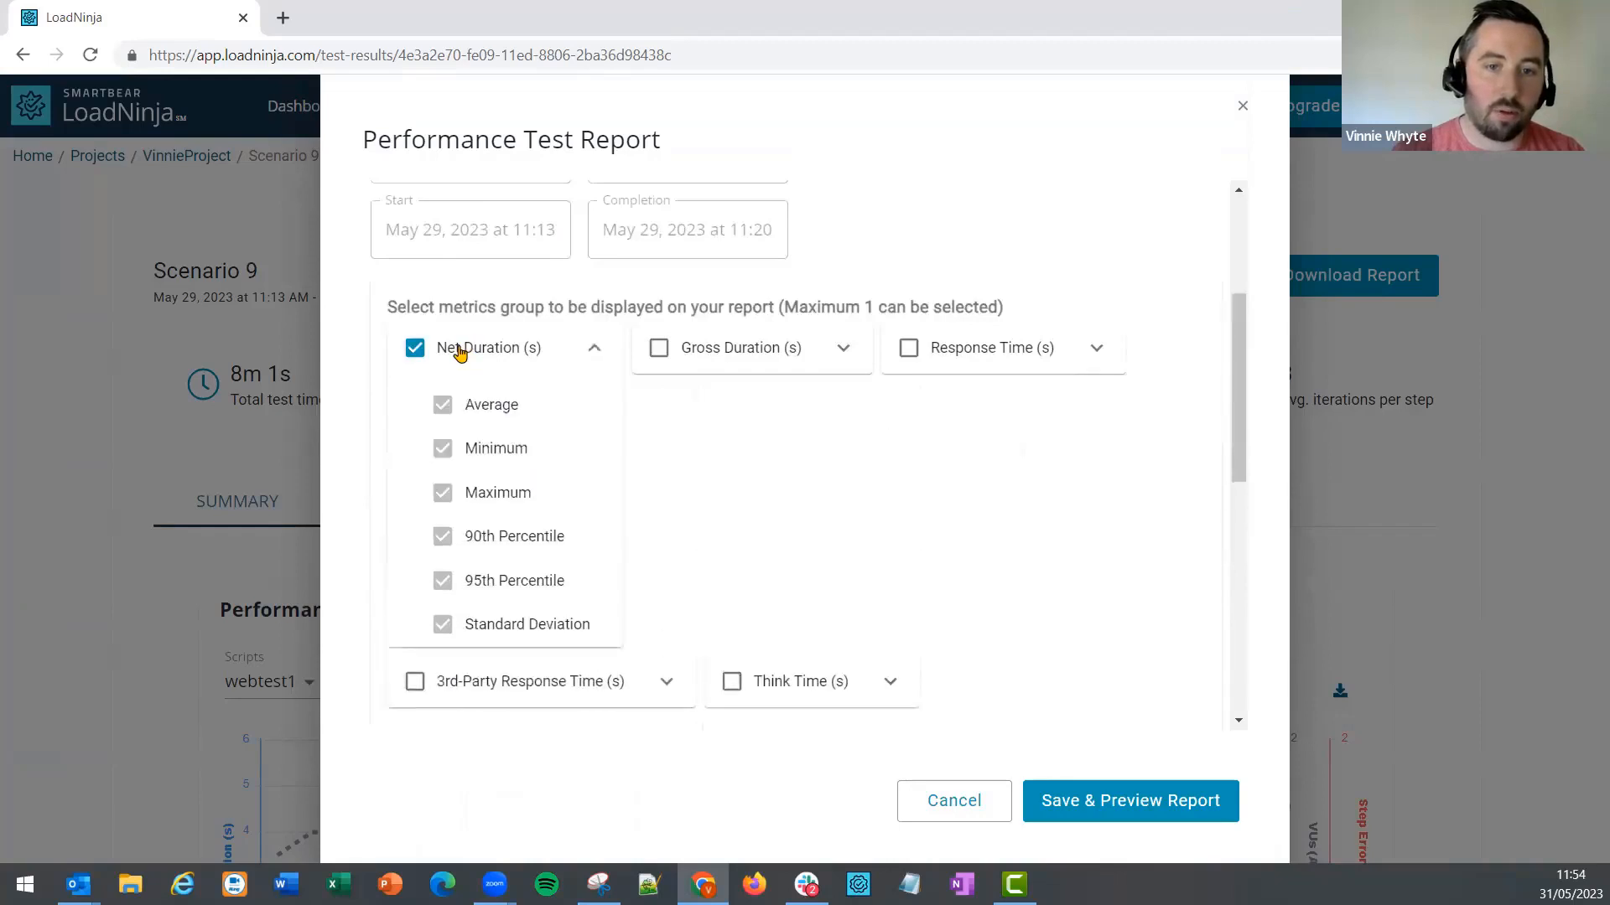
pyautogui.scroll(-3)
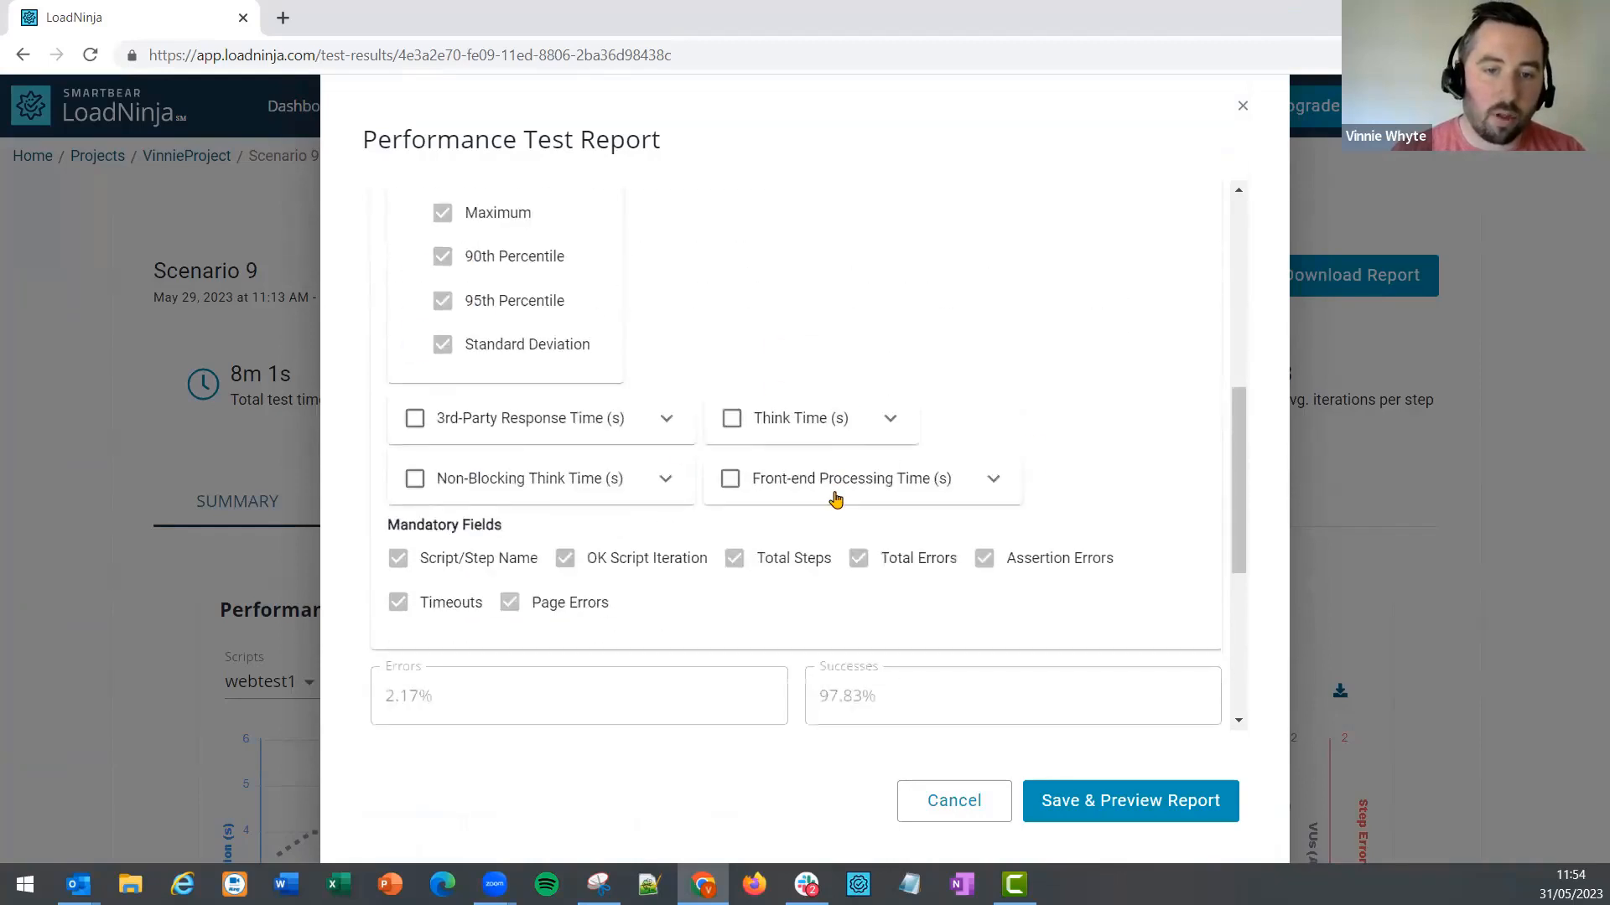
pyautogui.scroll(-3)
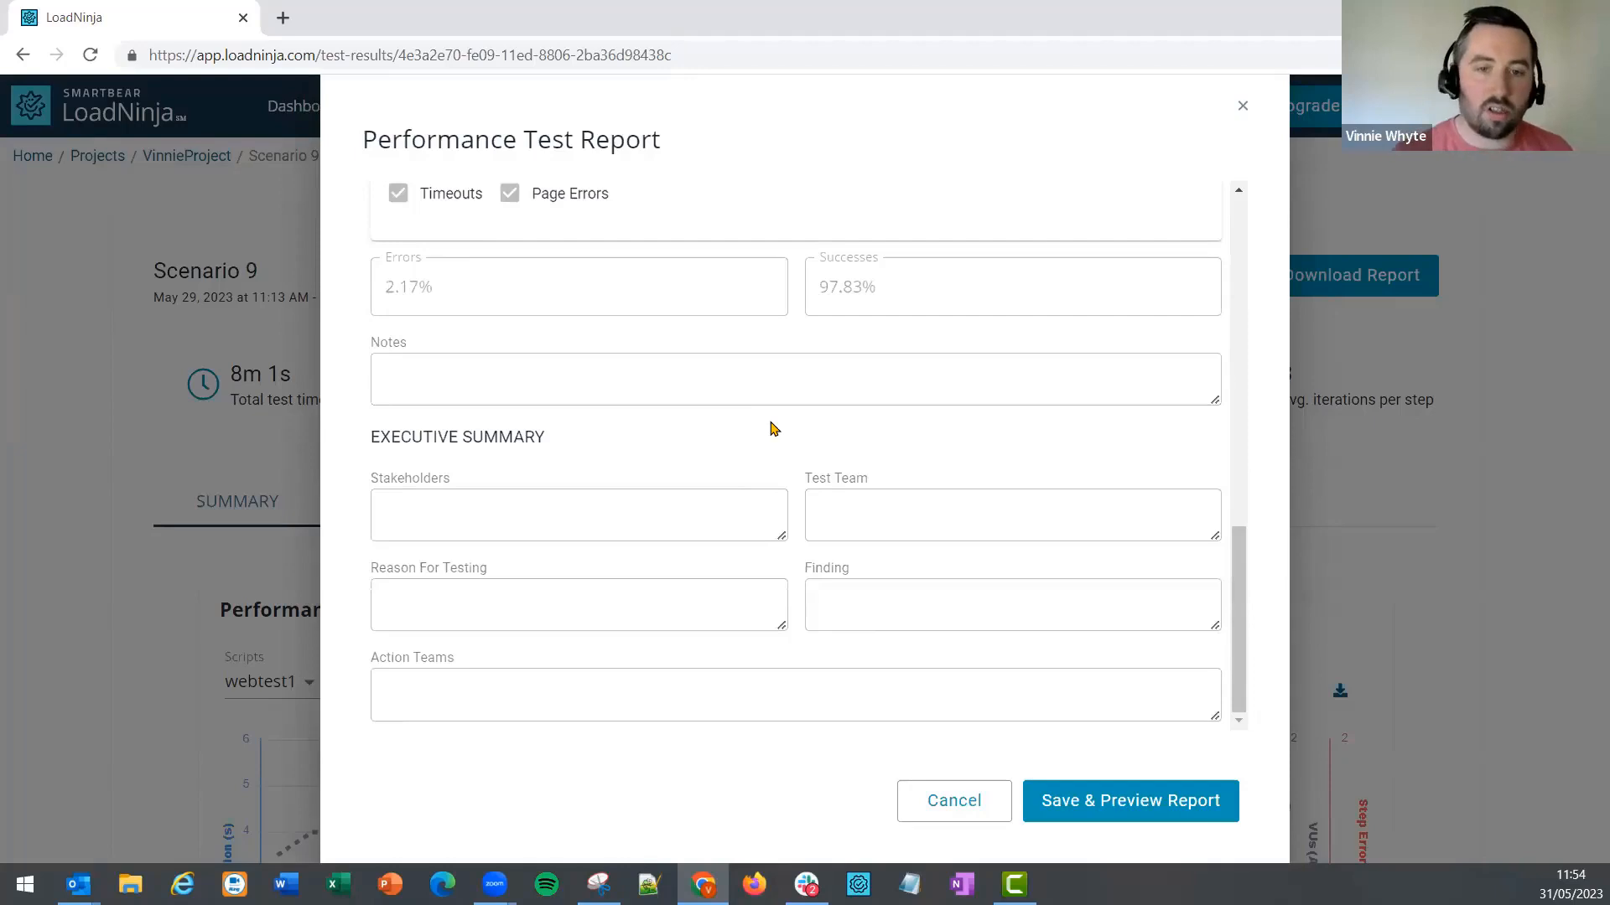
pyautogui.moveTo(1008, 529)
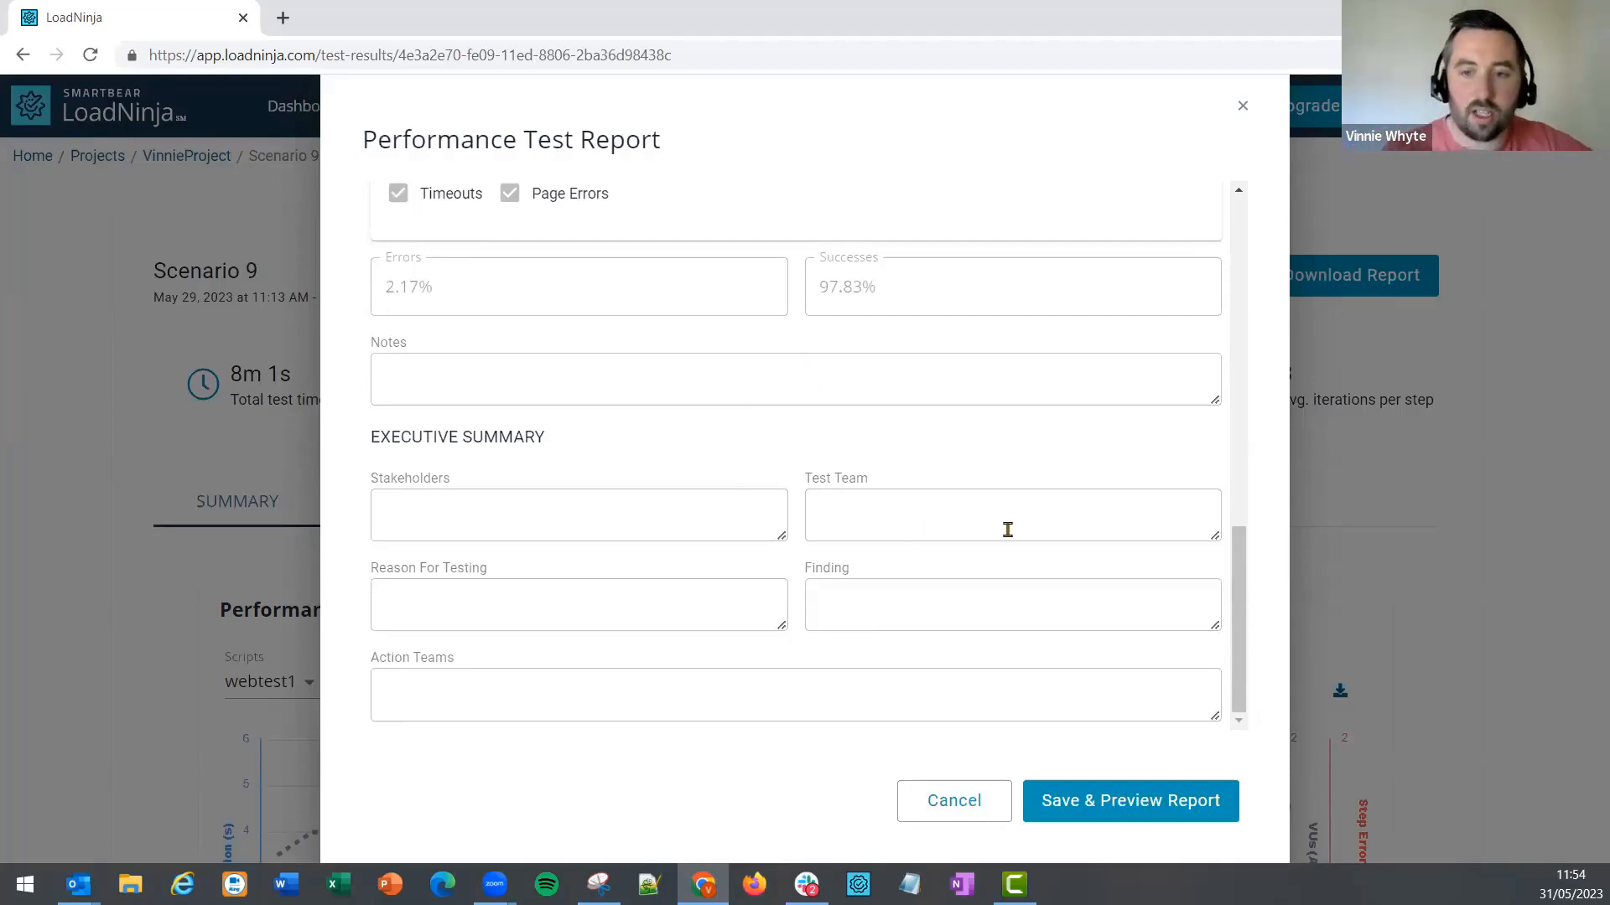
pyautogui.click(1129, 802)
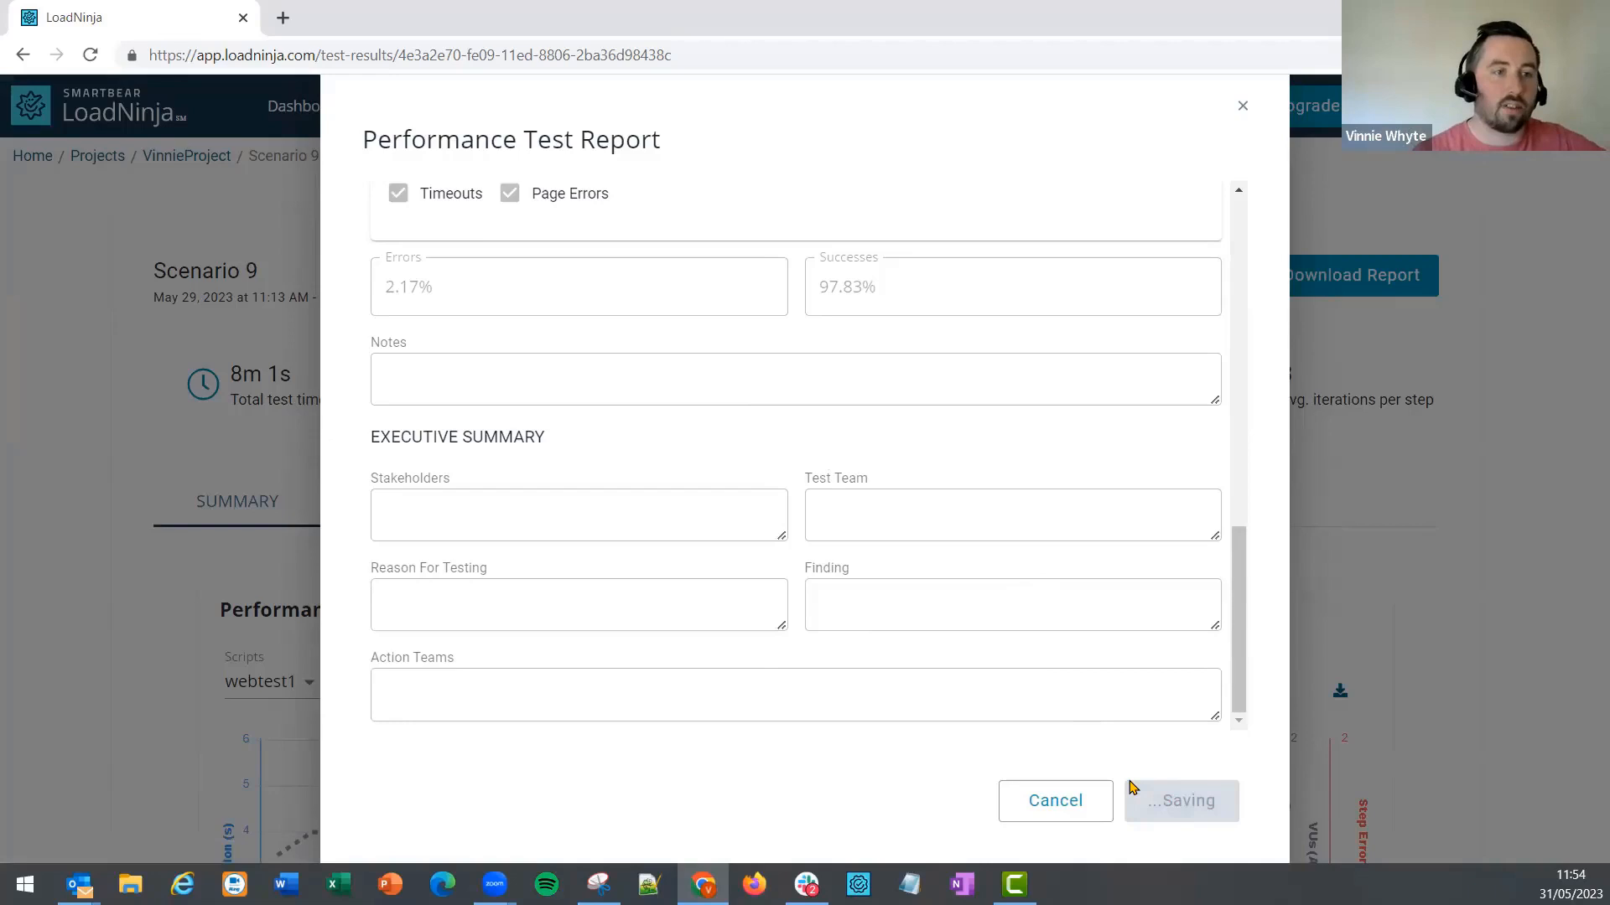
pyautogui.click(1179, 801)
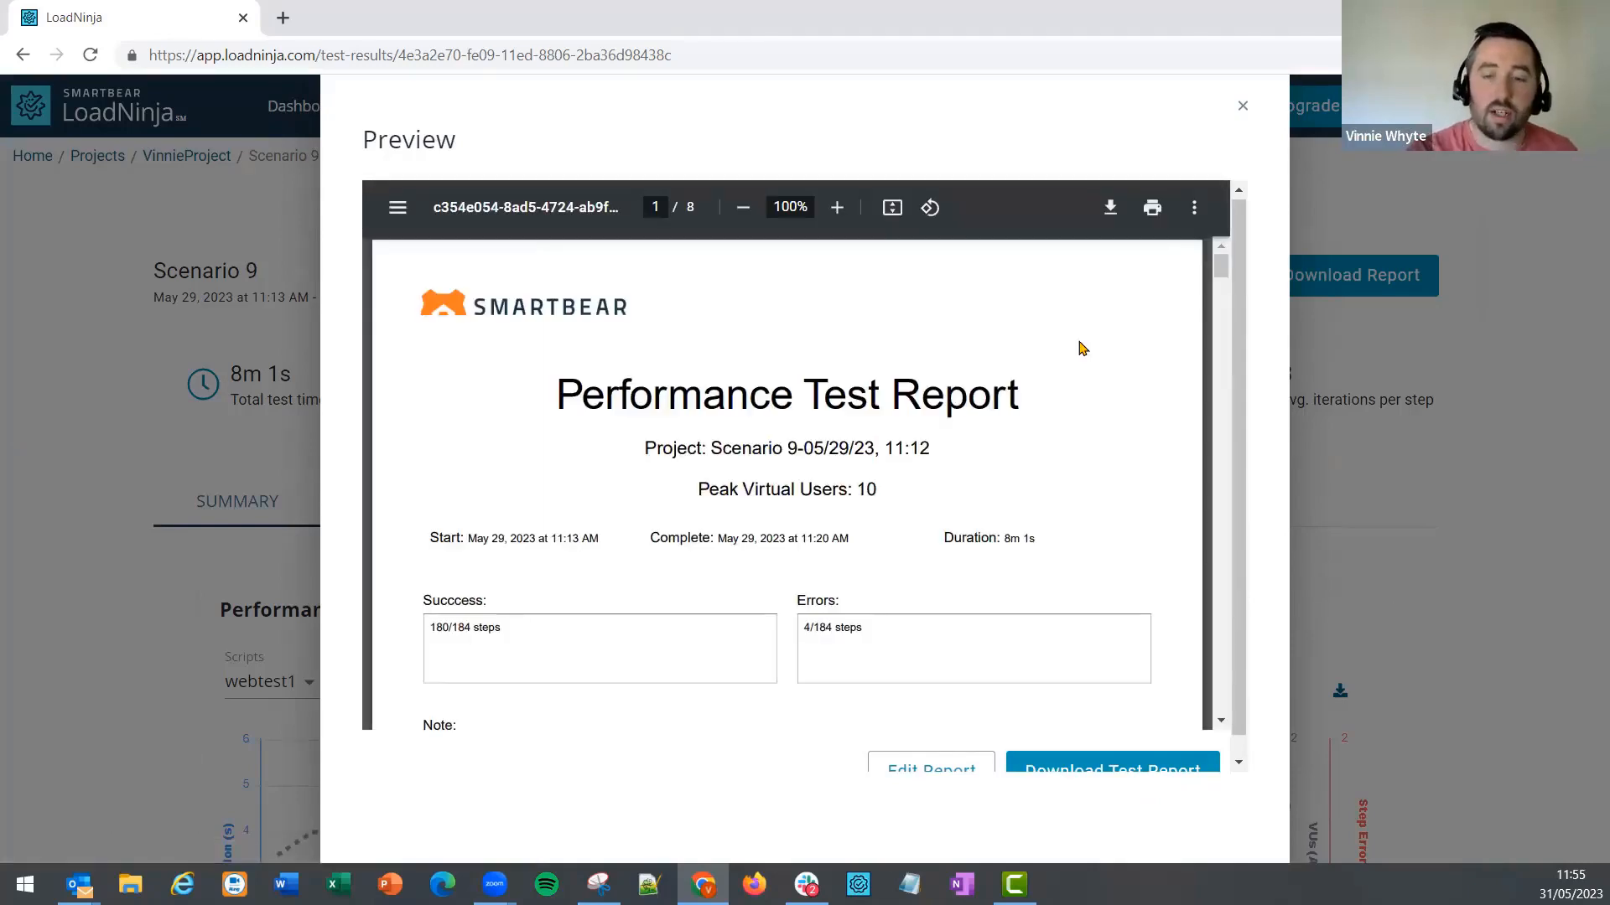
pyautogui.moveTo(1137, 391)
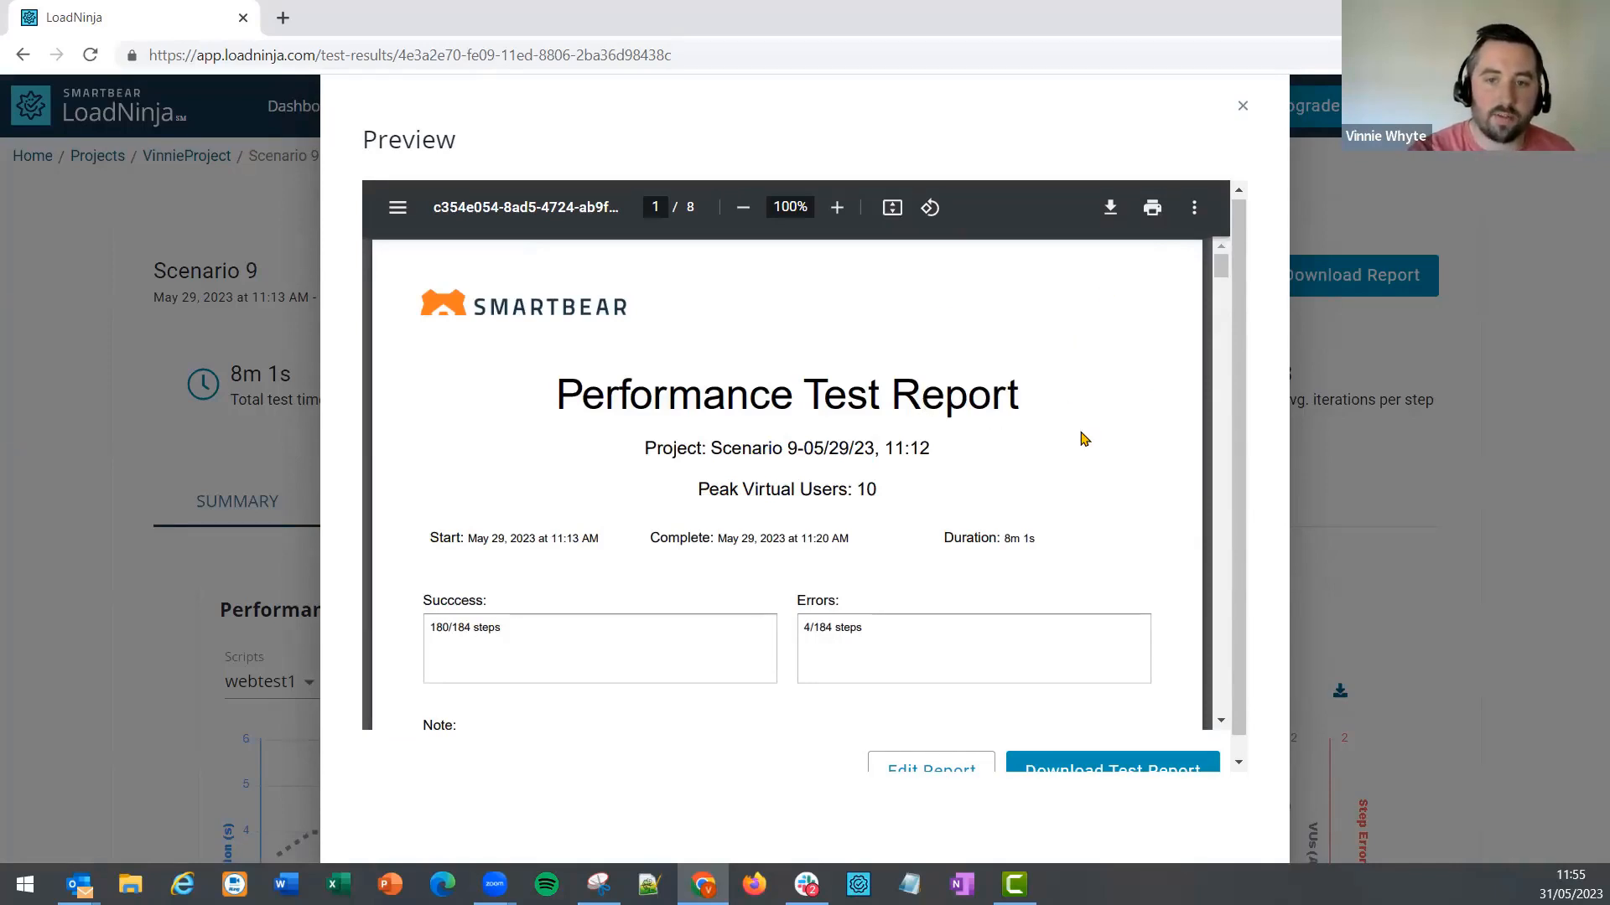
pyautogui.moveTo(792, 468)
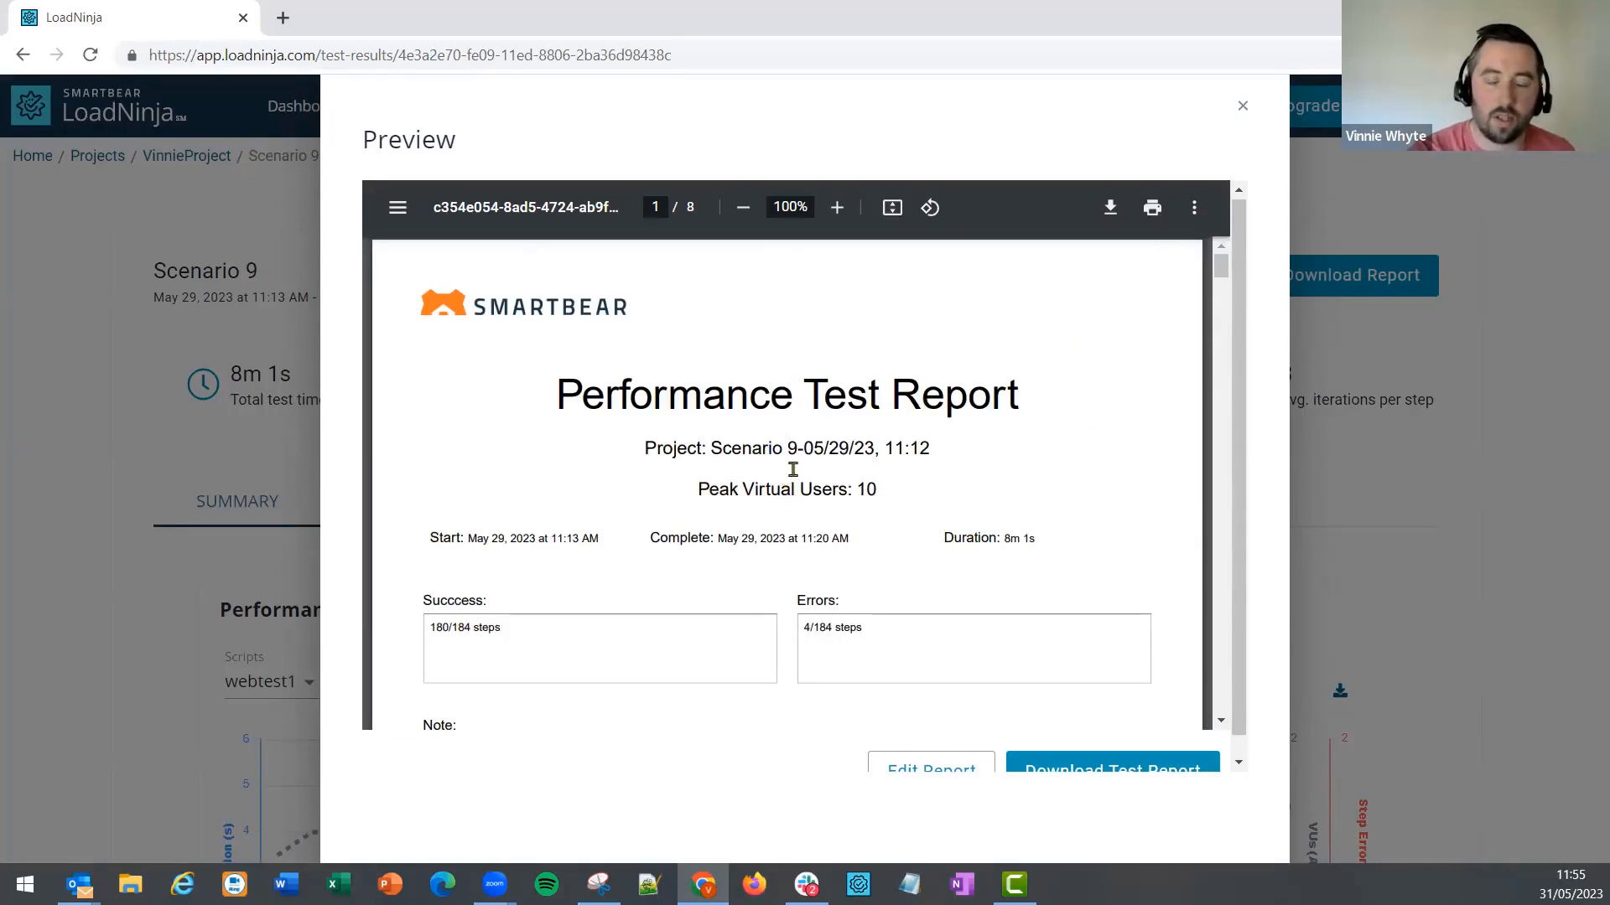
pyautogui.scroll(-3)
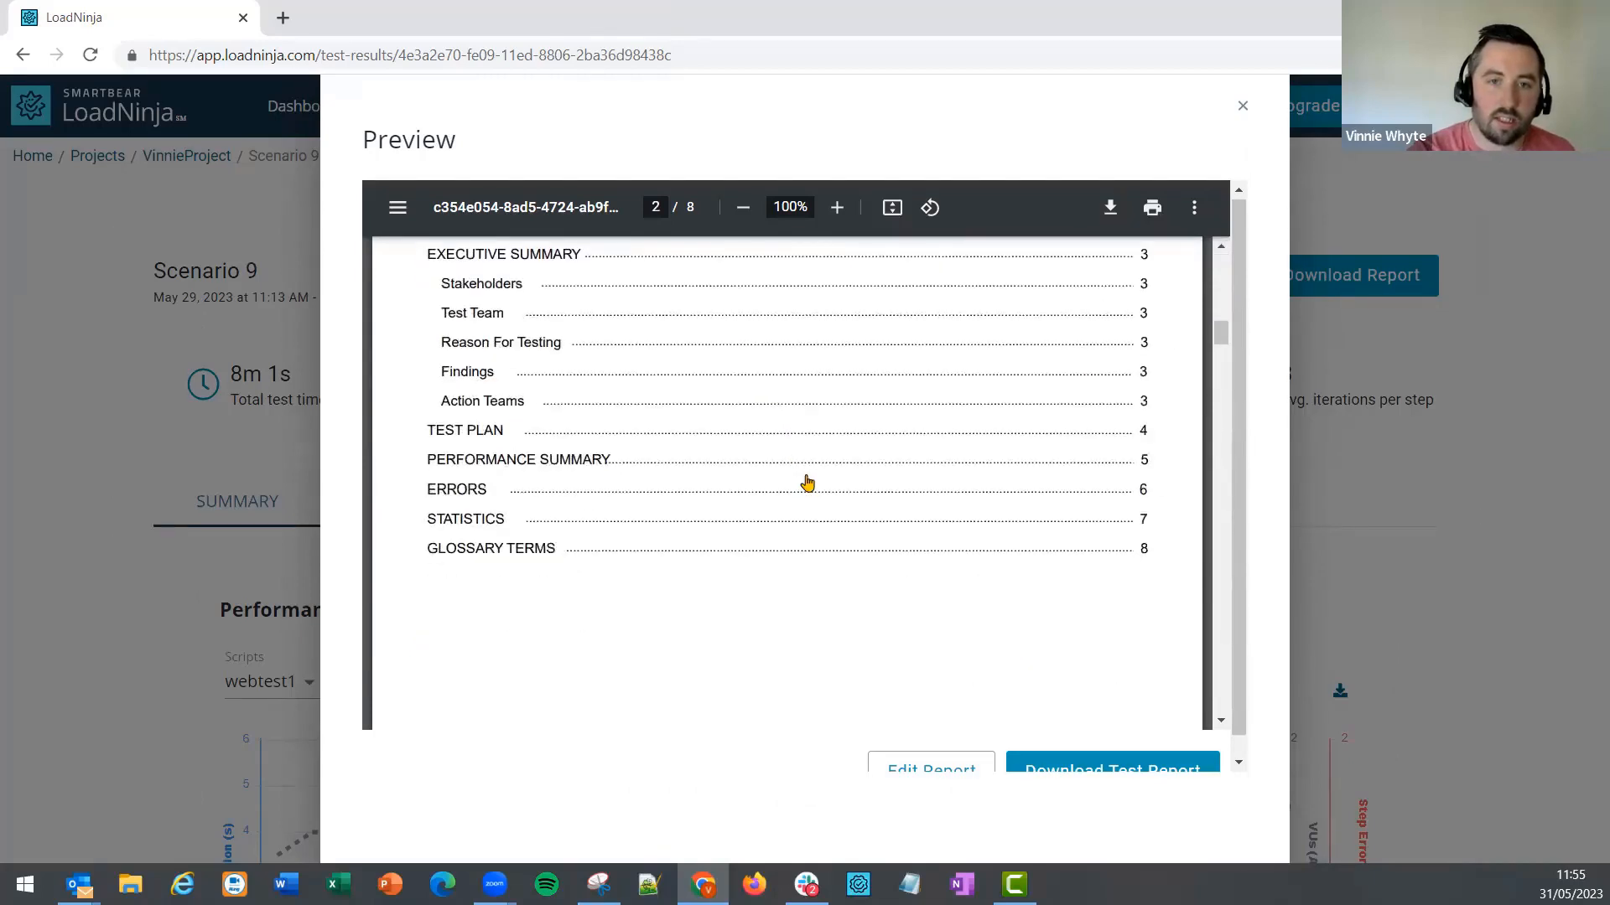
pyautogui.scroll(3)
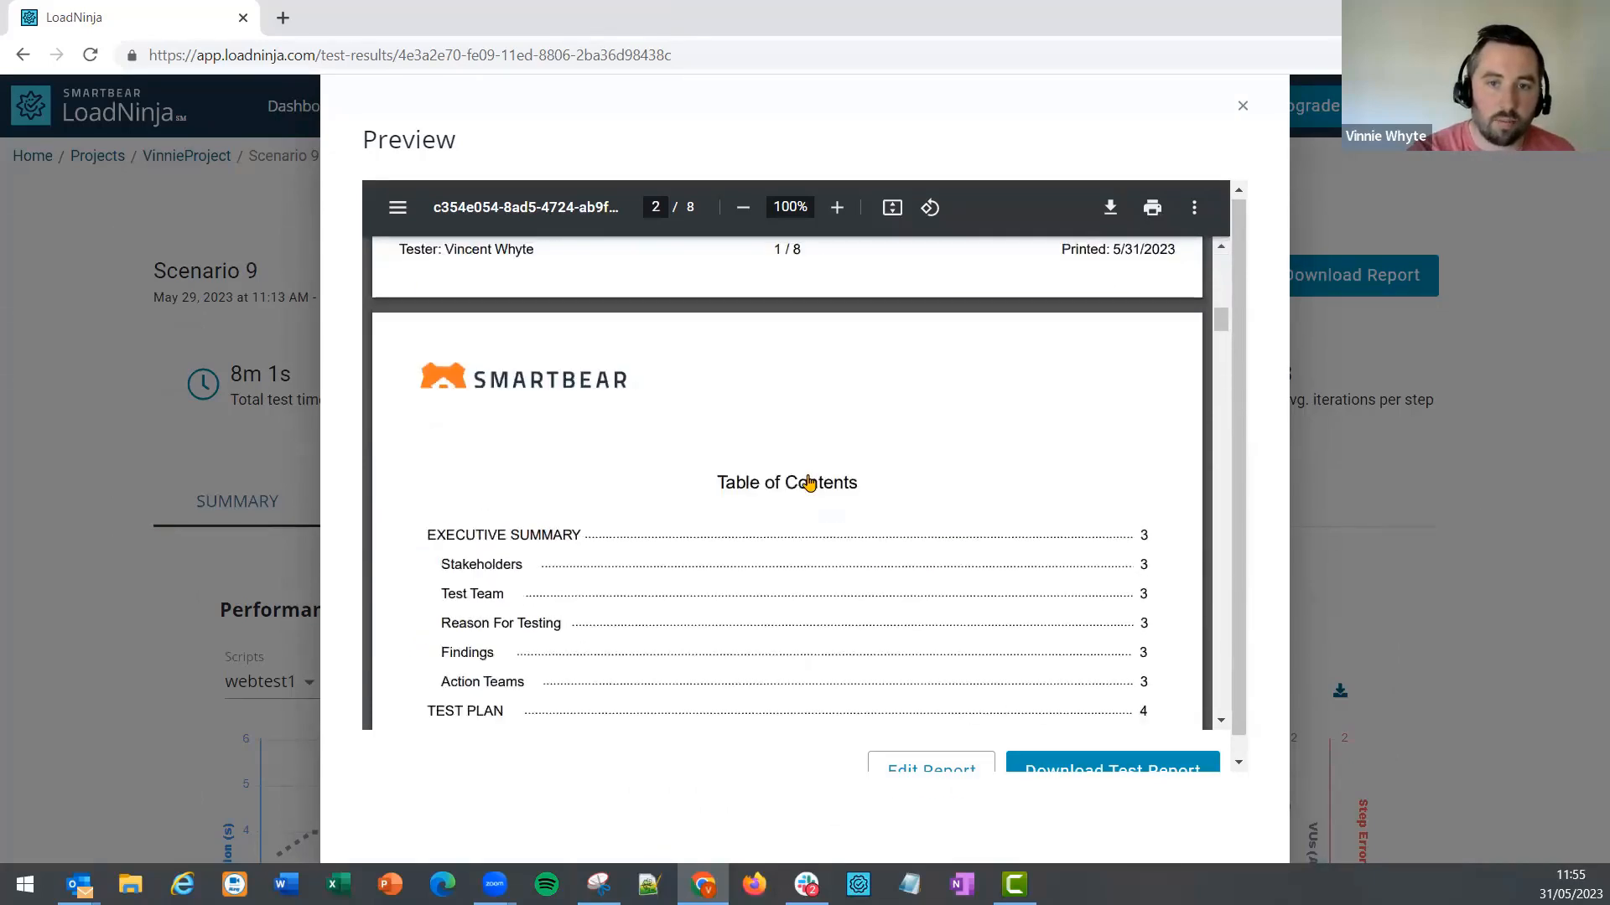
pyautogui.scroll(-3)
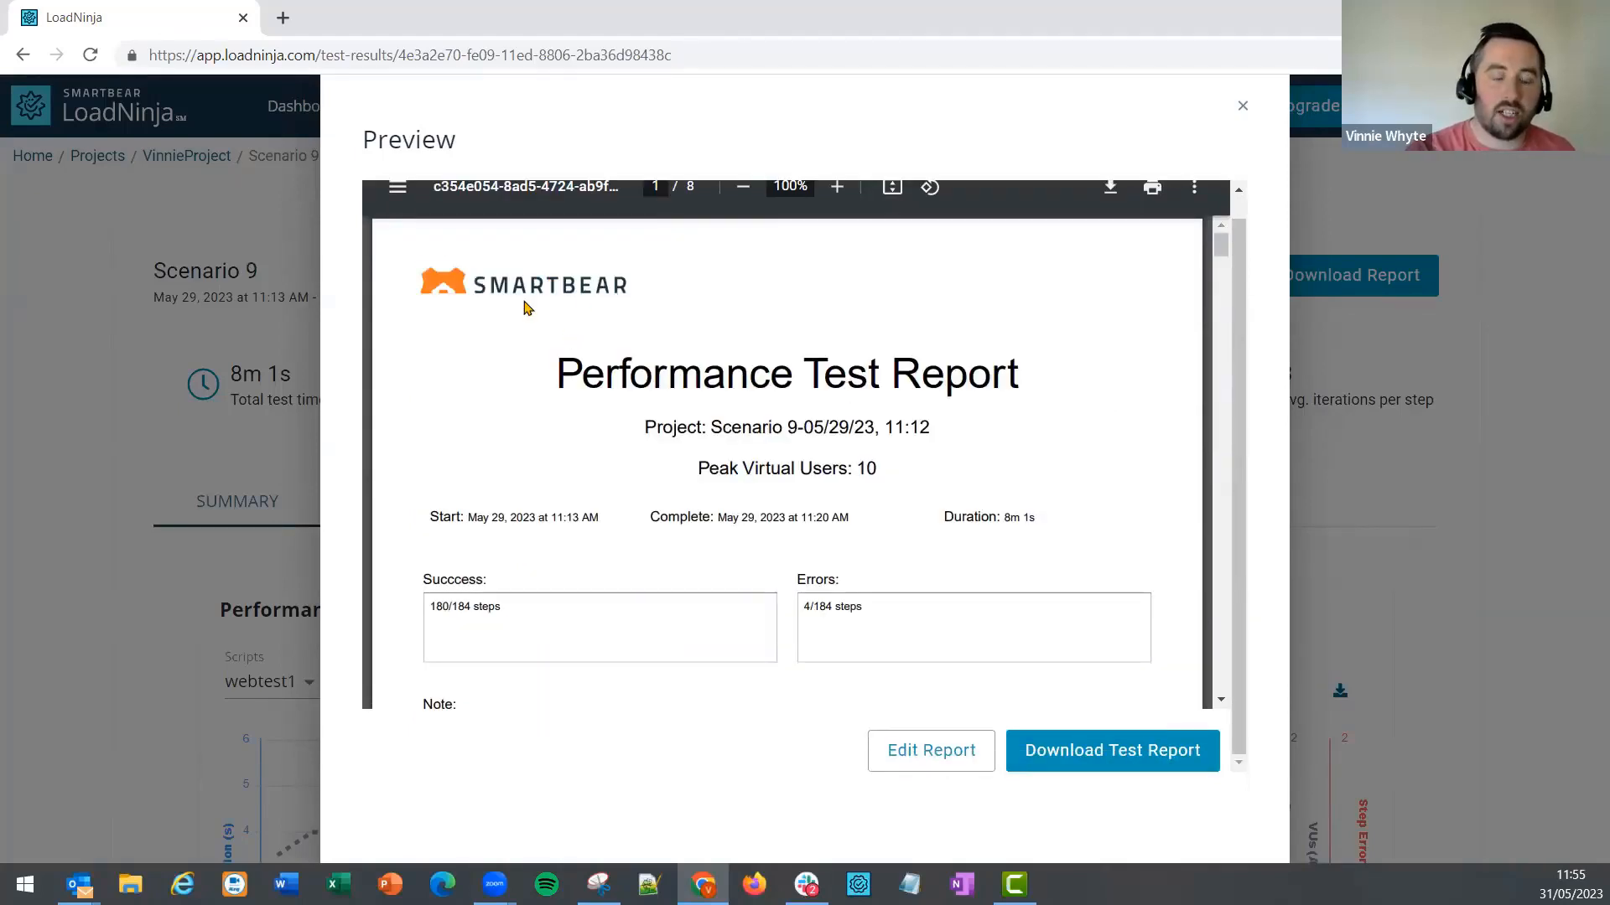
pyautogui.moveTo(576, 287)
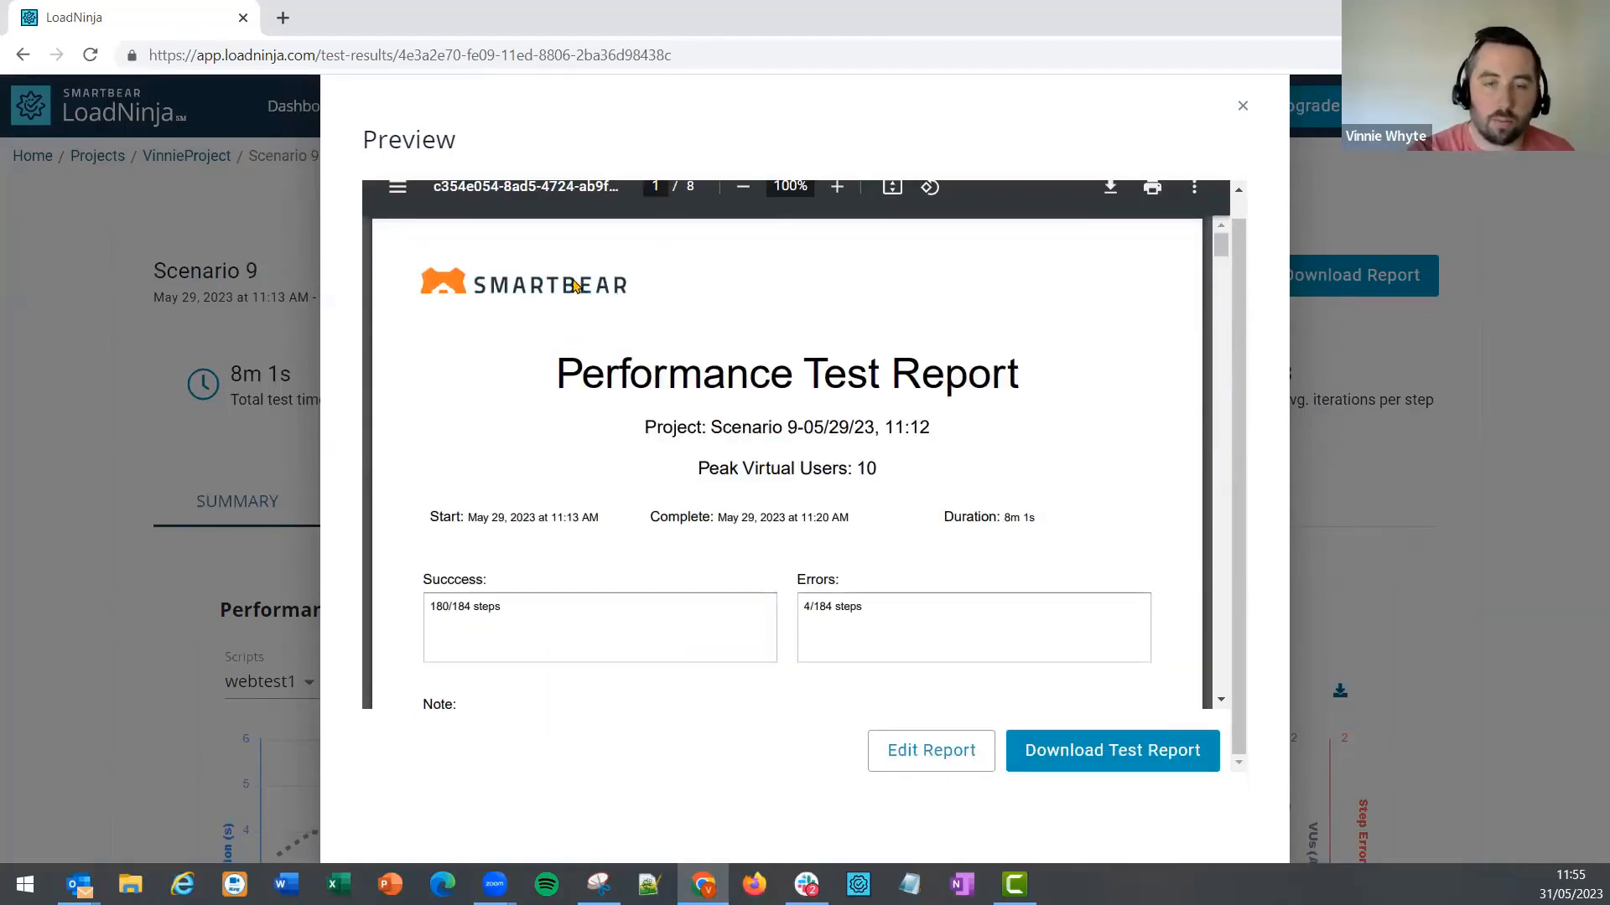
pyautogui.moveTo(582, 299)
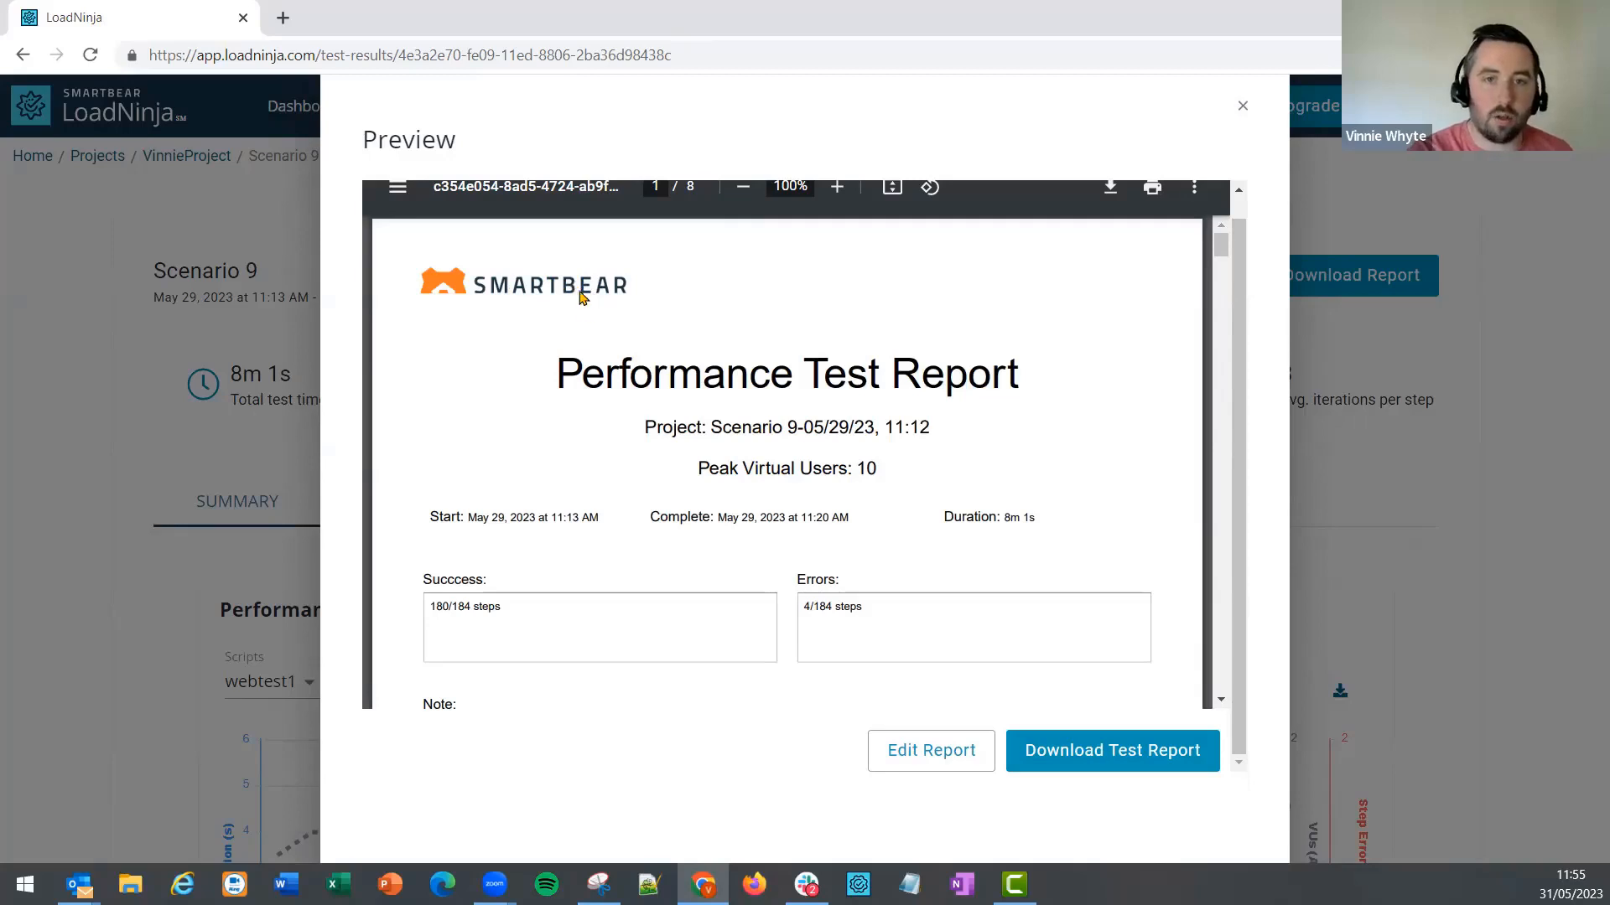
pyautogui.moveTo(630, 354)
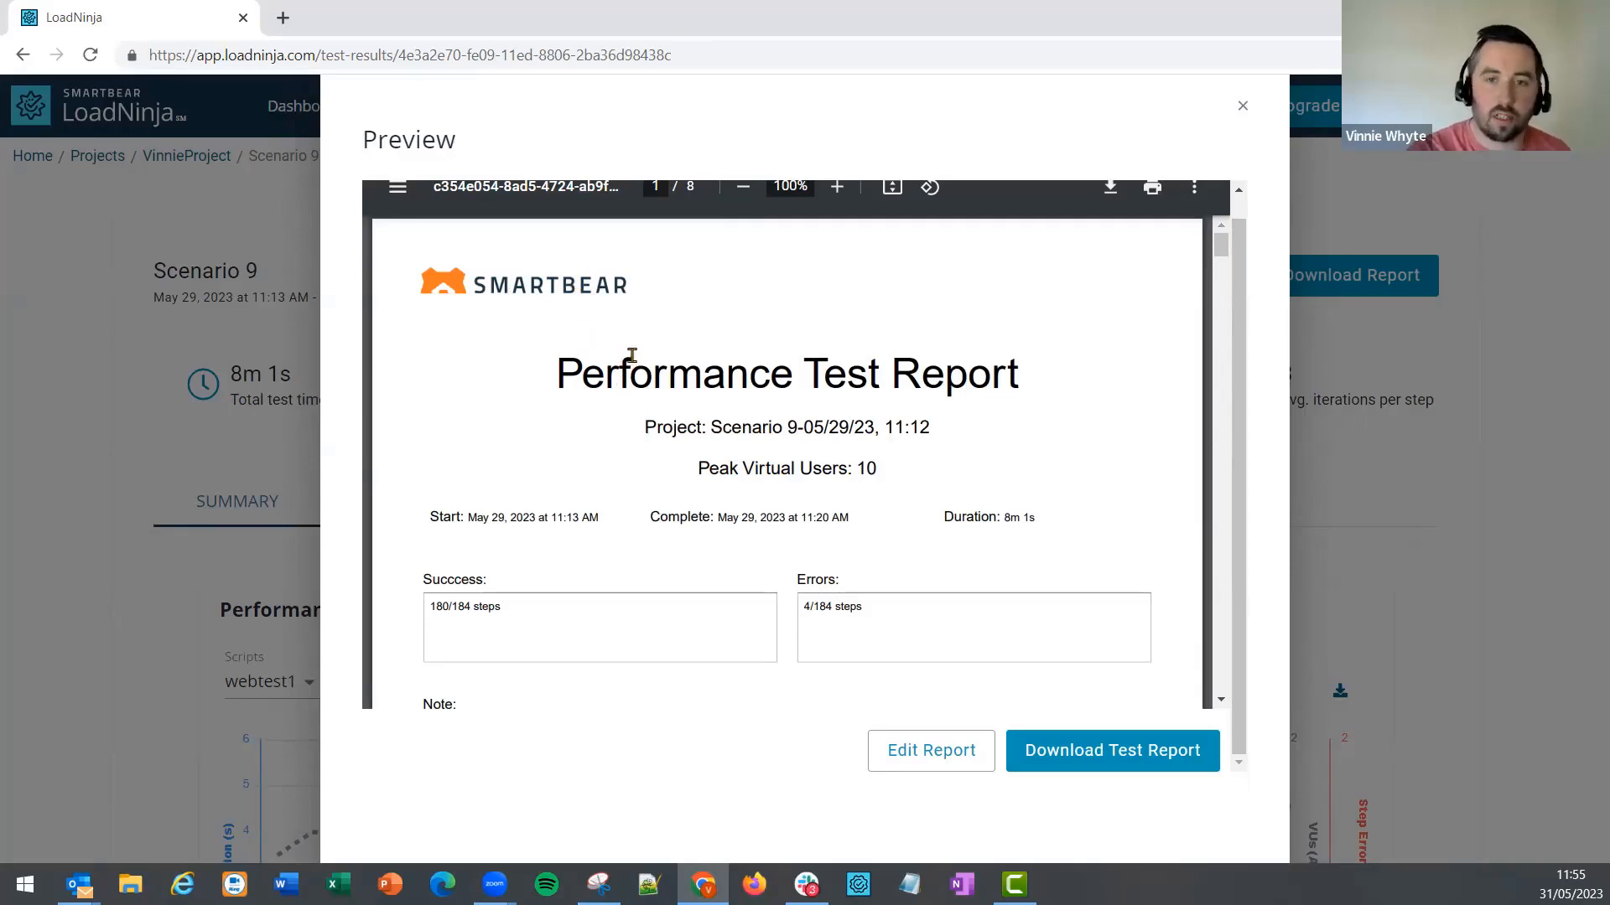
pyautogui.moveTo(619, 255)
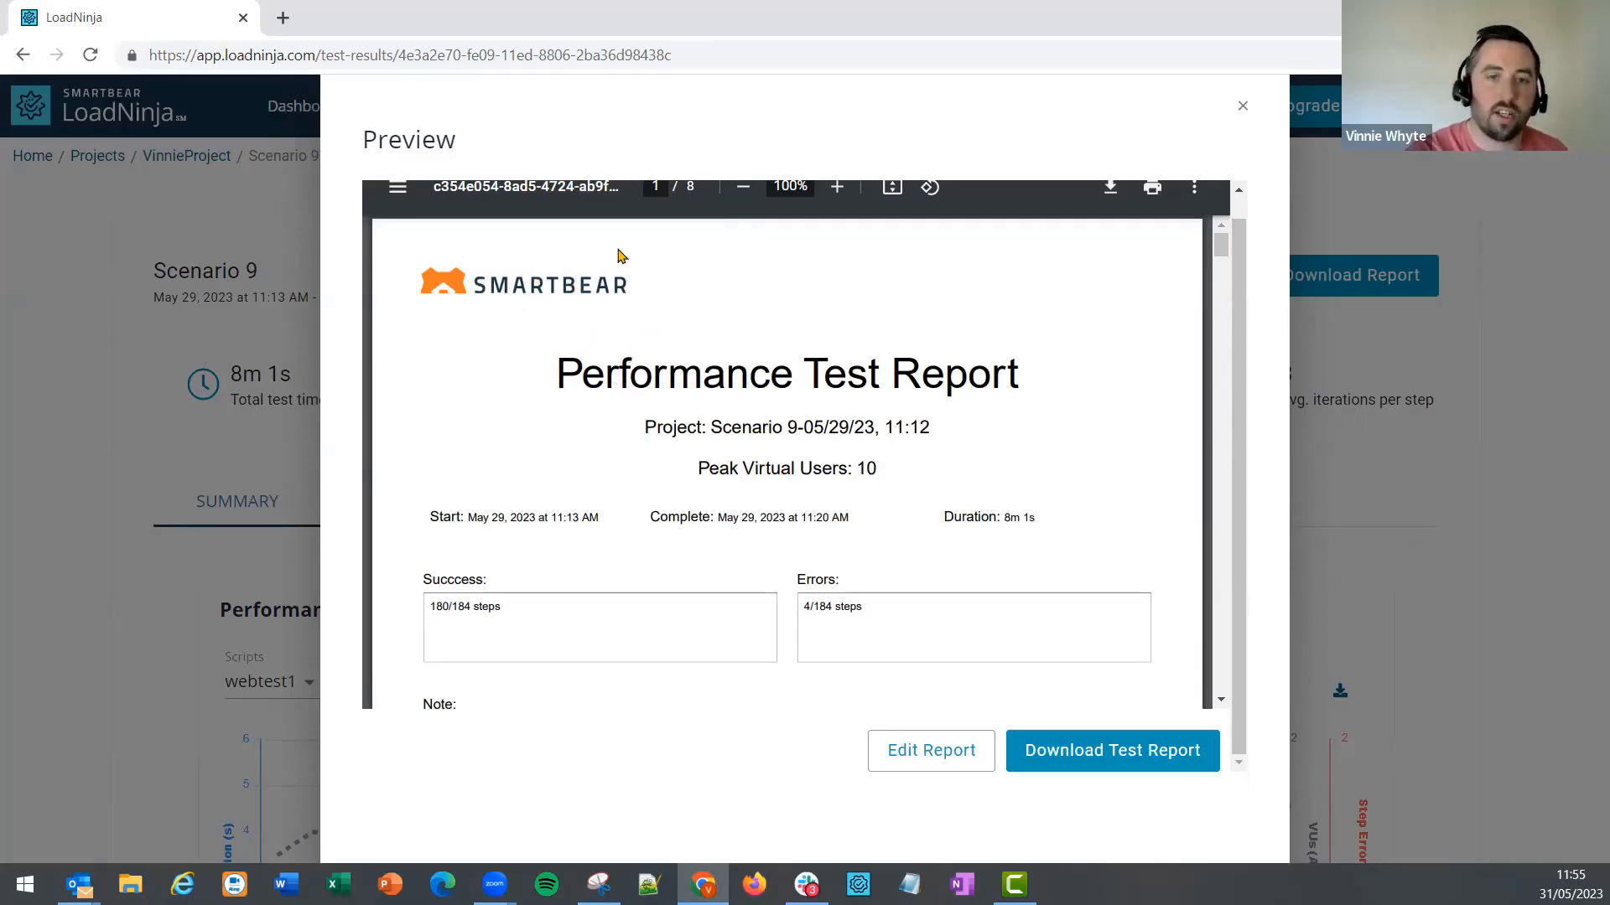
pyautogui.moveTo(633, 263)
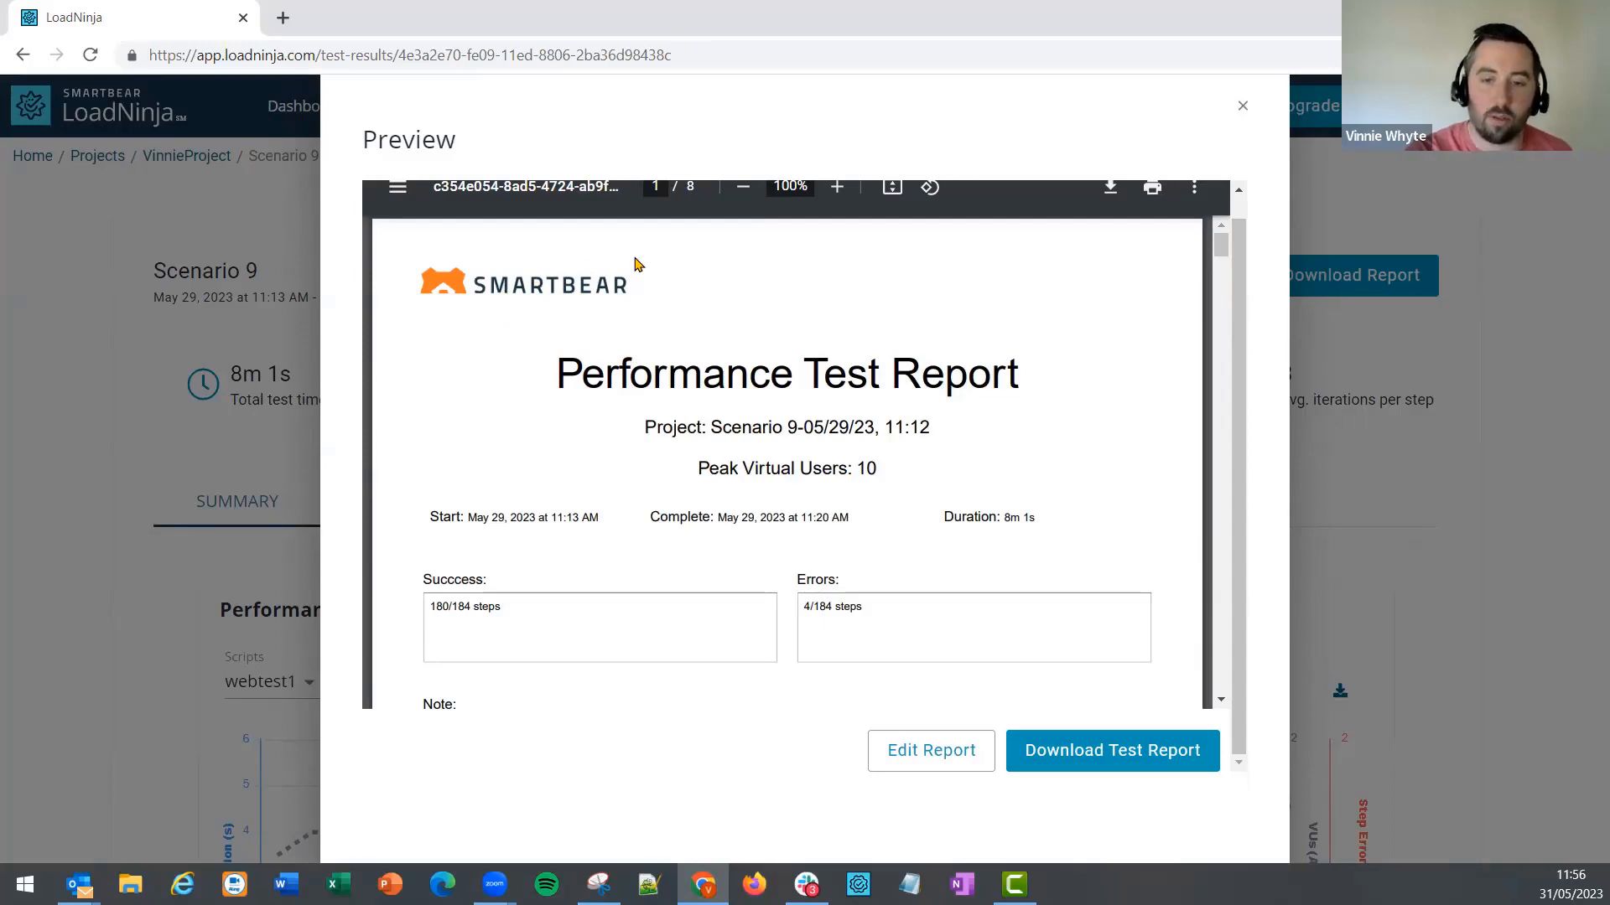
# Close the Preview dialog to return to the Scenario 9 results summary.
pyautogui.click(1241, 105)
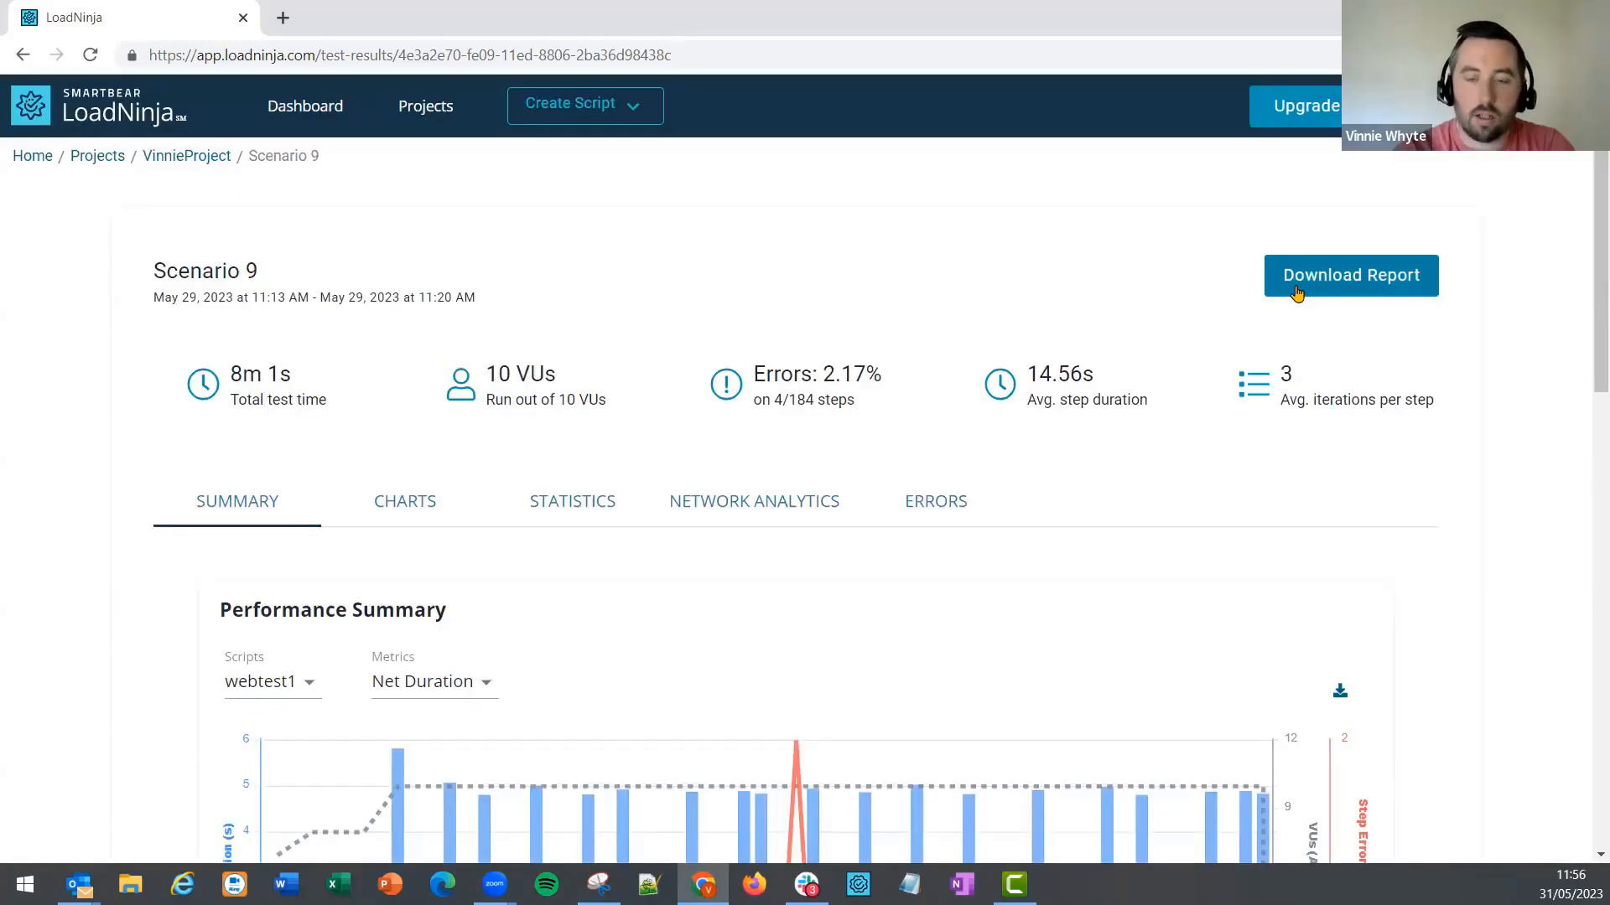